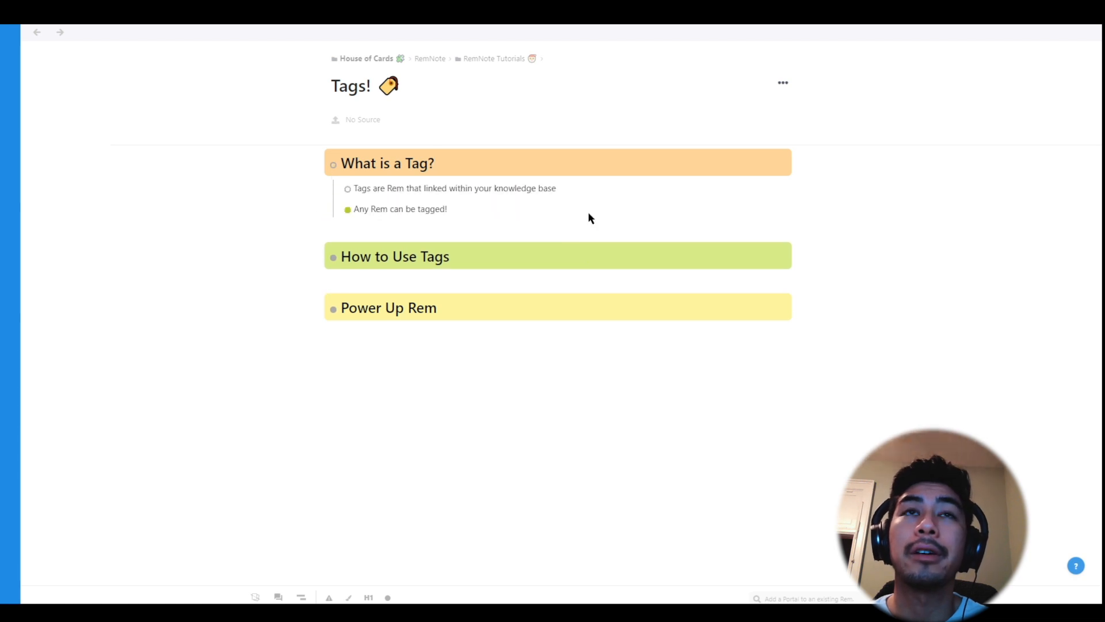
Add a new bullet 'everything is a REM!' after the first point under What is a Tag?
left_click(561, 188)
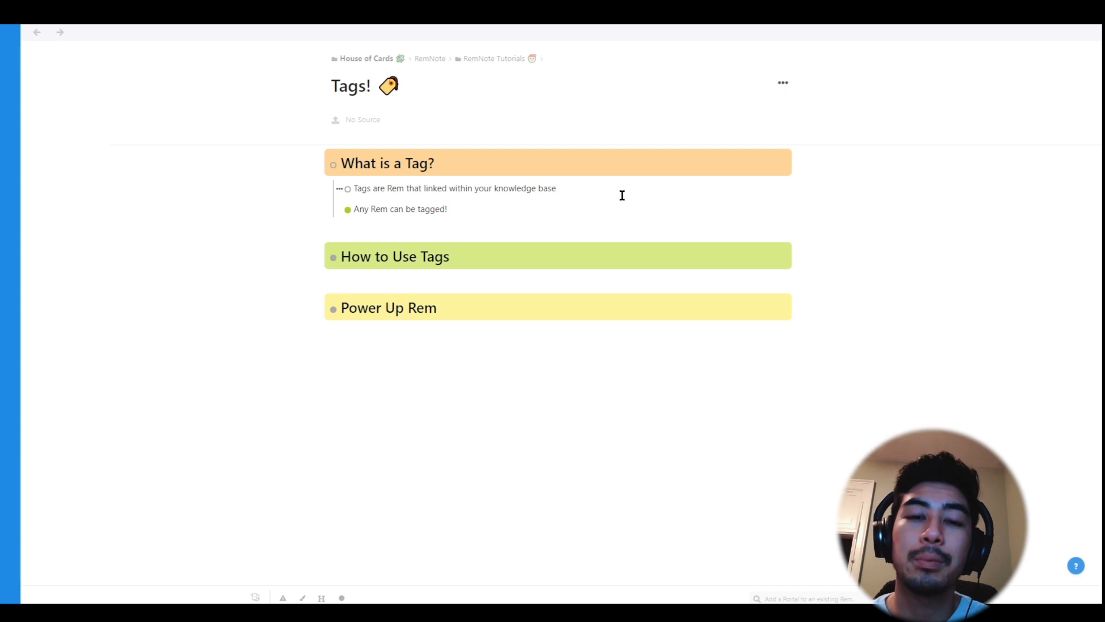
key("Enter")
type("everything is a RE")
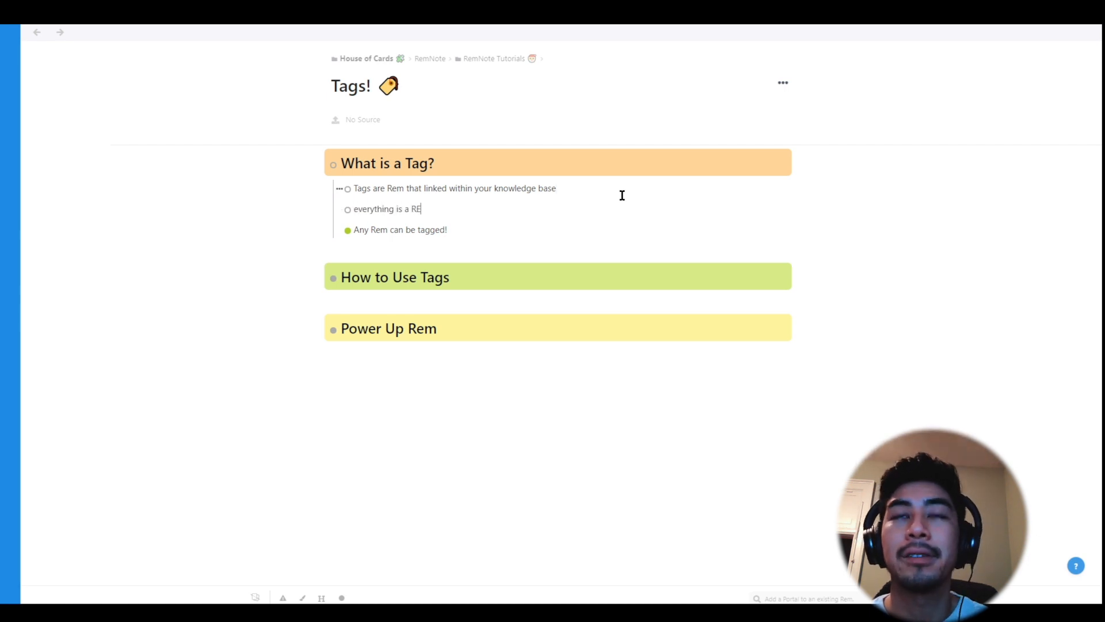
type("M!")
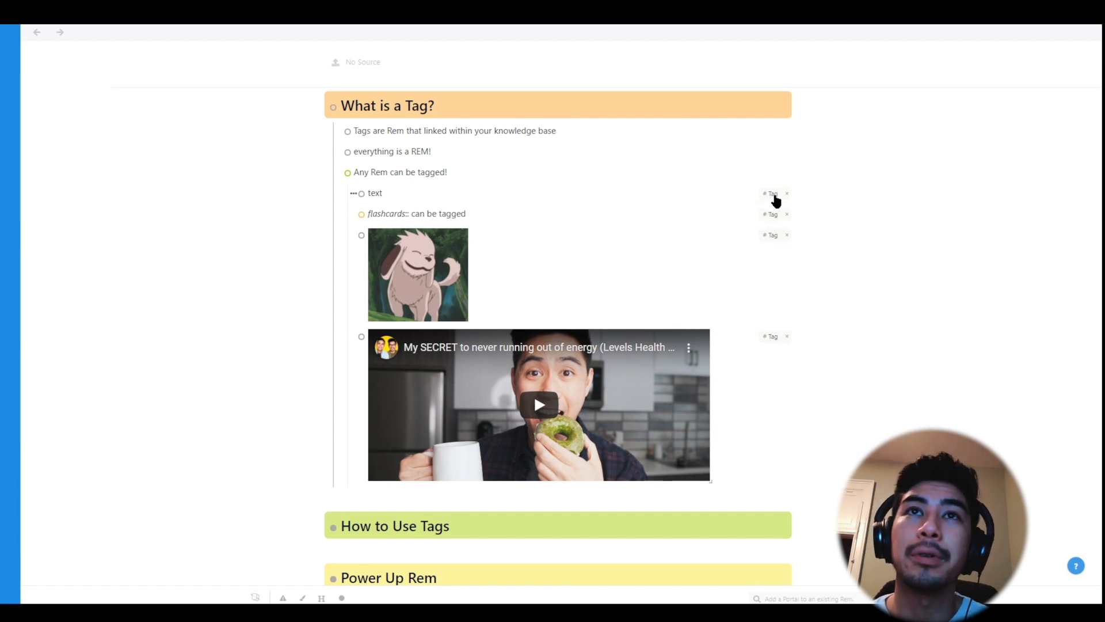
mouse_move(313, 317)
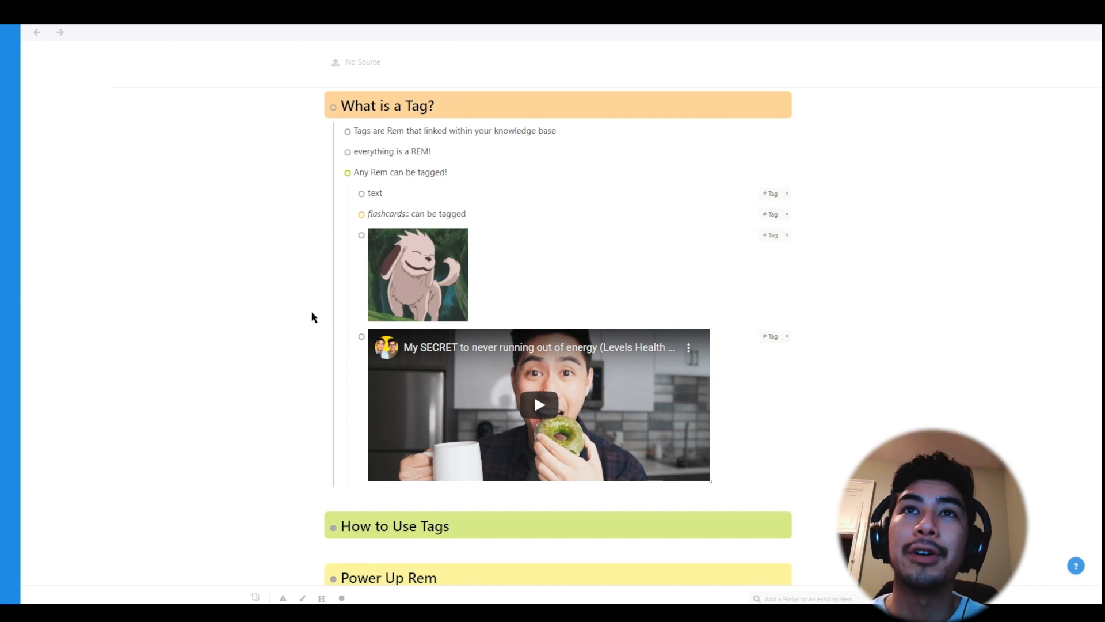
Expand the How to Use Tags heading to reveal its bullets and the five kidney stone types
left_click(449, 525)
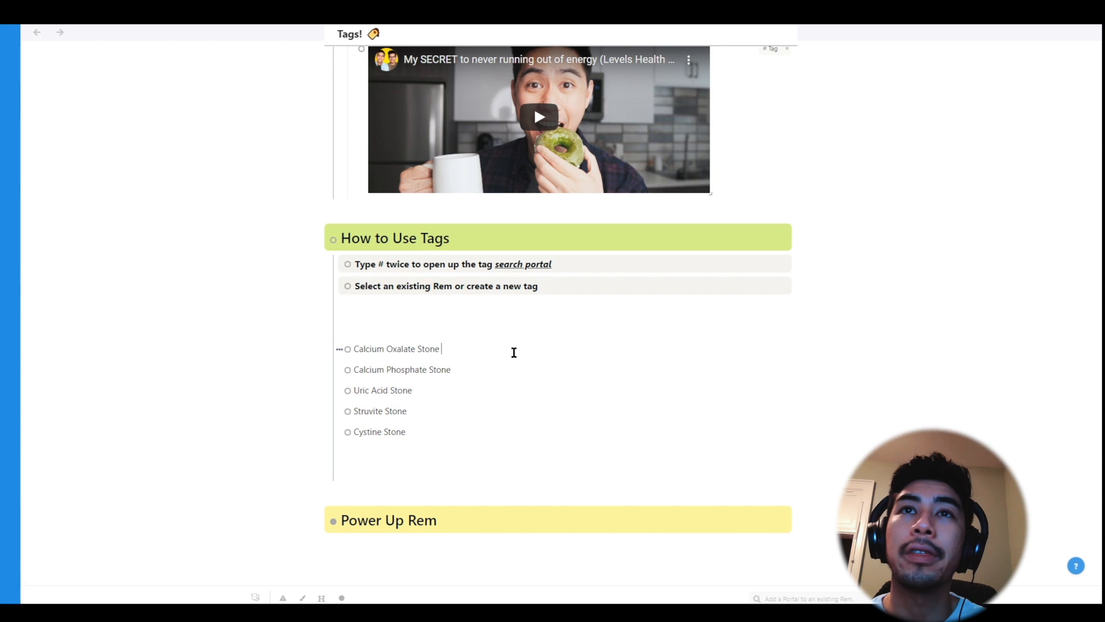
Create a new Kidney Stones tag on Calcium Oxalate Stone via the ## tag search
type("kidney s")
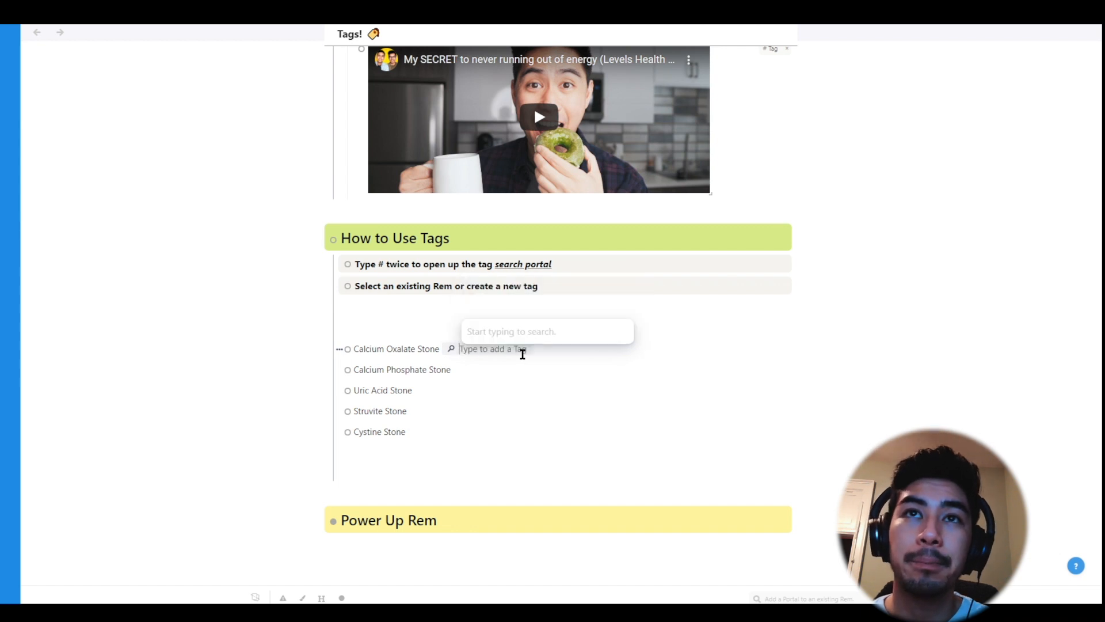
type("Kidney Stones")
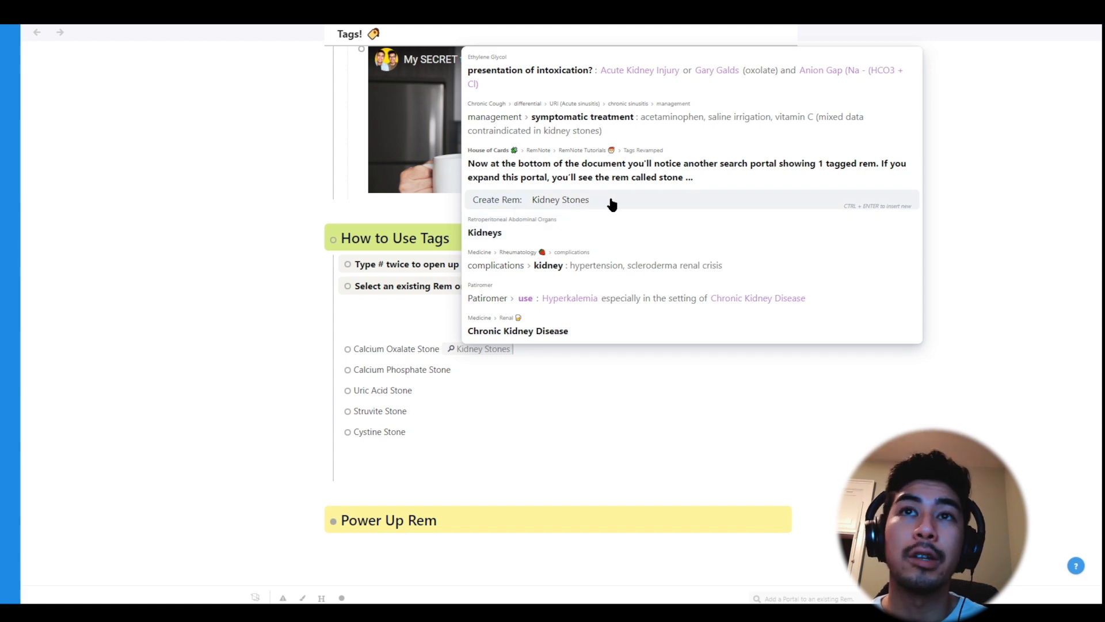
left_click(560, 200)
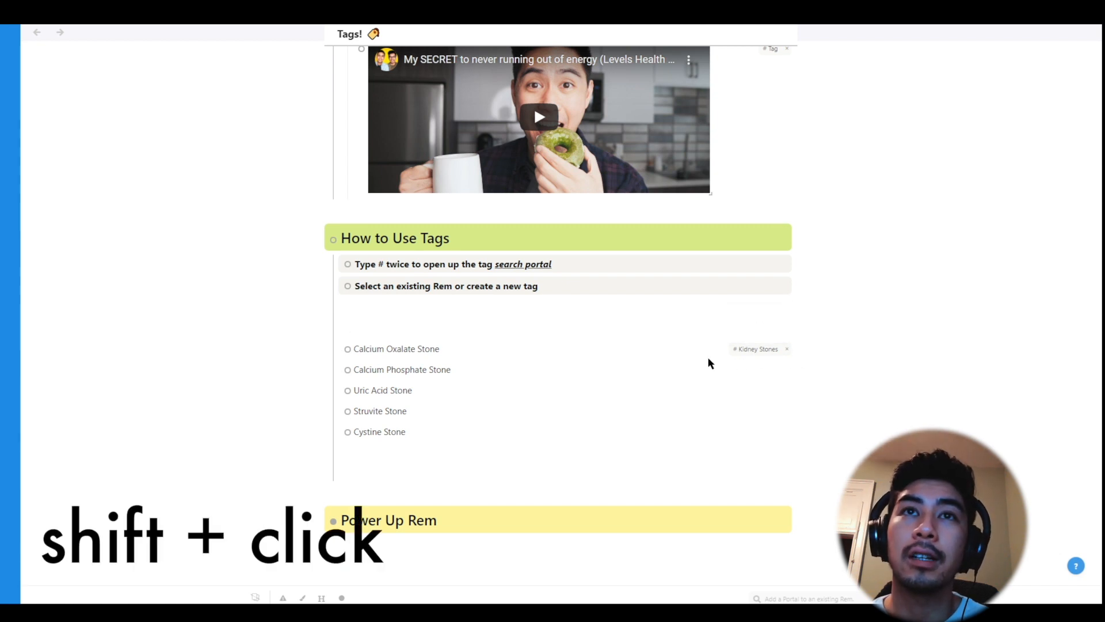
Show the Kidney Stones tag in the side pane and place the cursor on Calcium Phosphate Stone
left_click(755, 348)
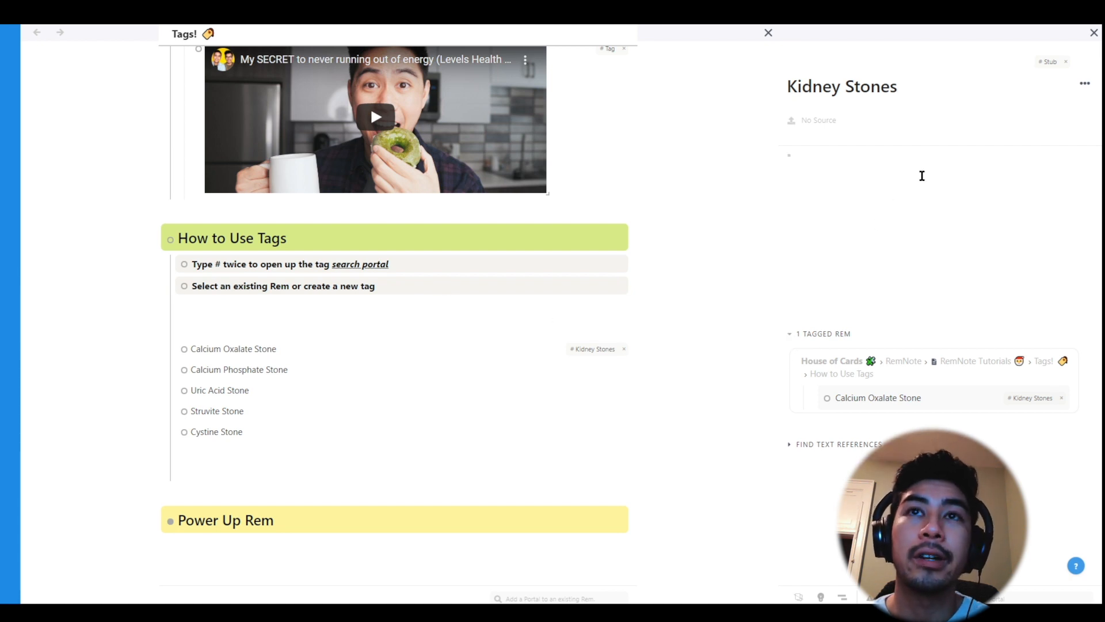
mouse_move(493, 386)
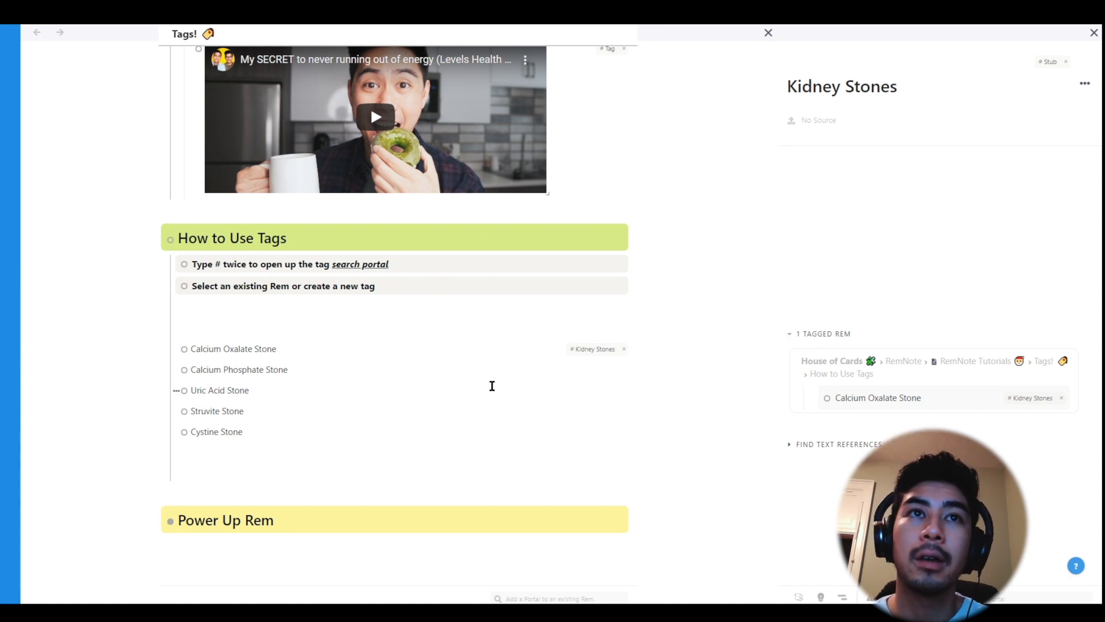
mouse_move(84, 237)
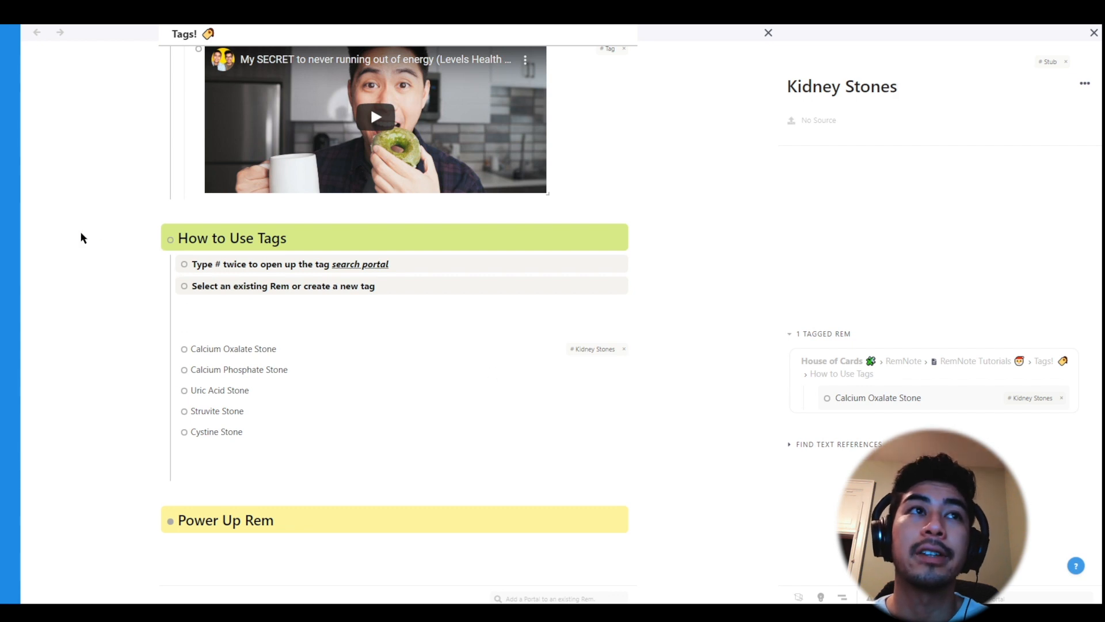
left_click(129, 147)
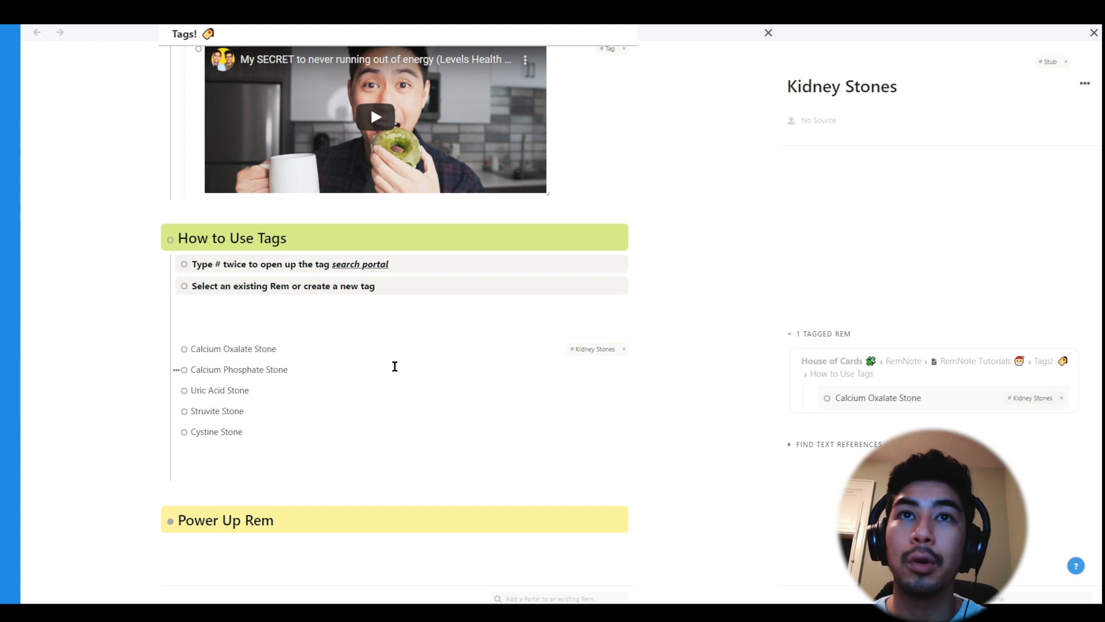
mouse_move(402, 364)
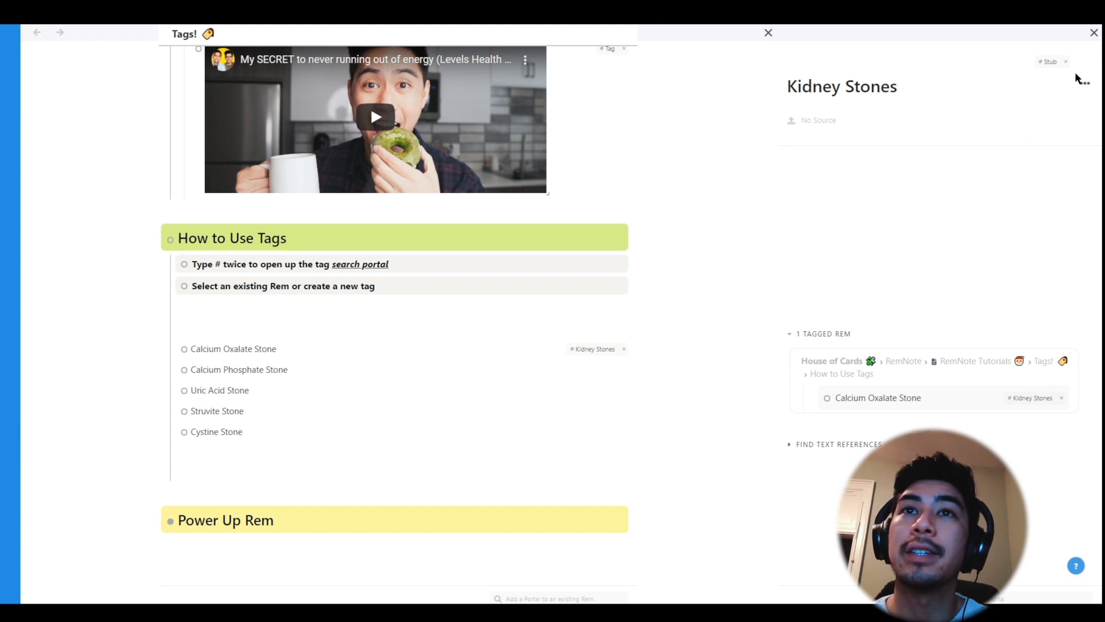
mouse_move(1026, 61)
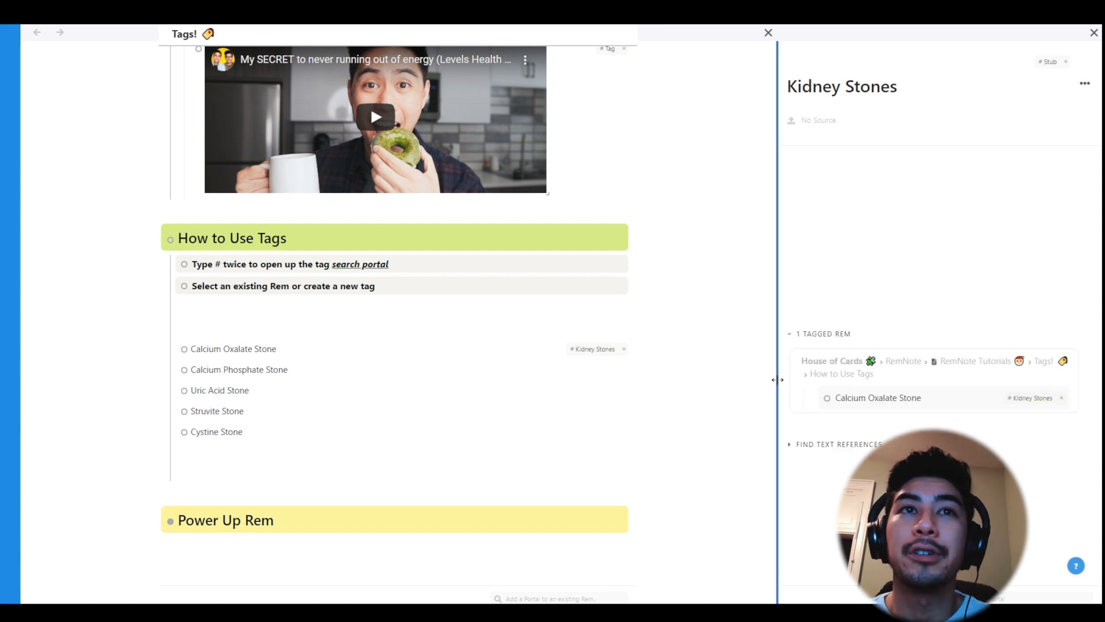
mouse_move(1055, 401)
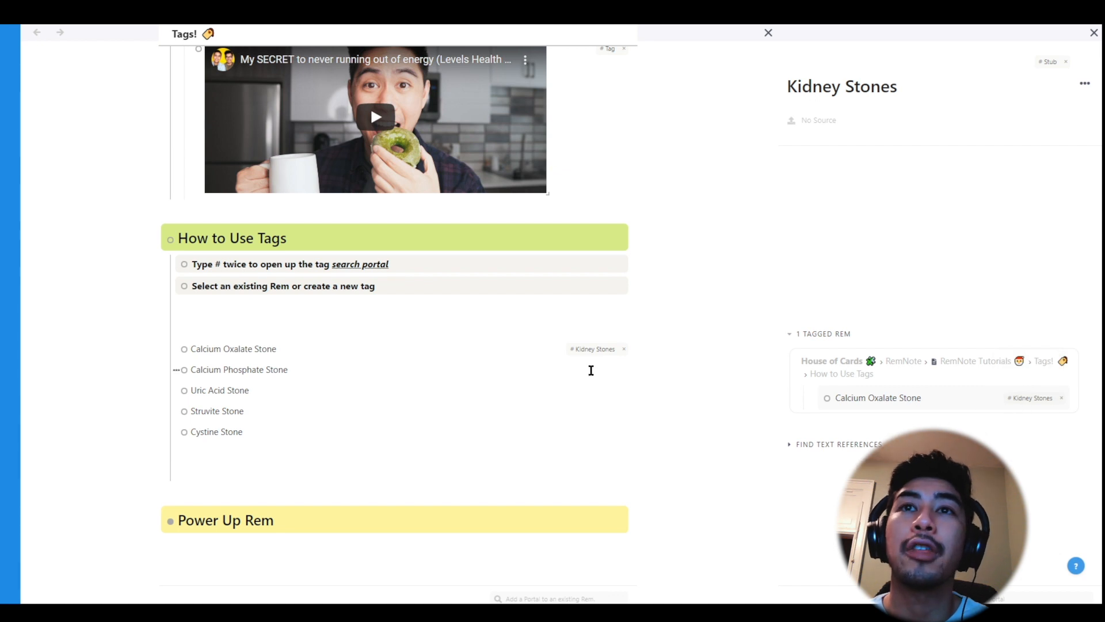
Tag the remaining stone types with the existing Kidney Stones Rem so five tagged Rem are listed
type("#")
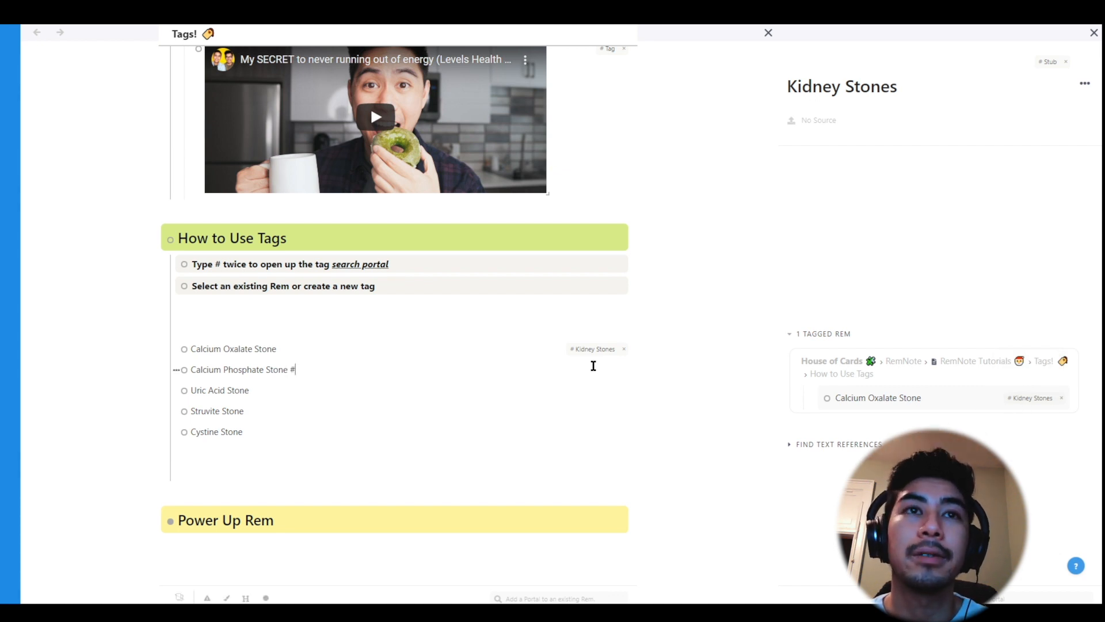
type("kidney stones")
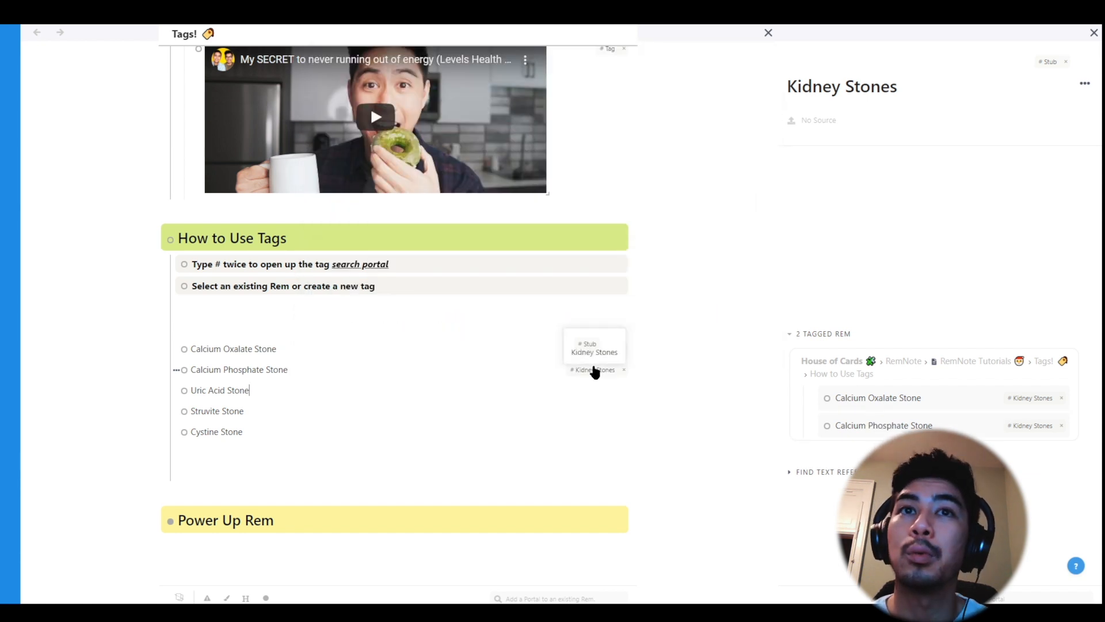
type("kidney stones")
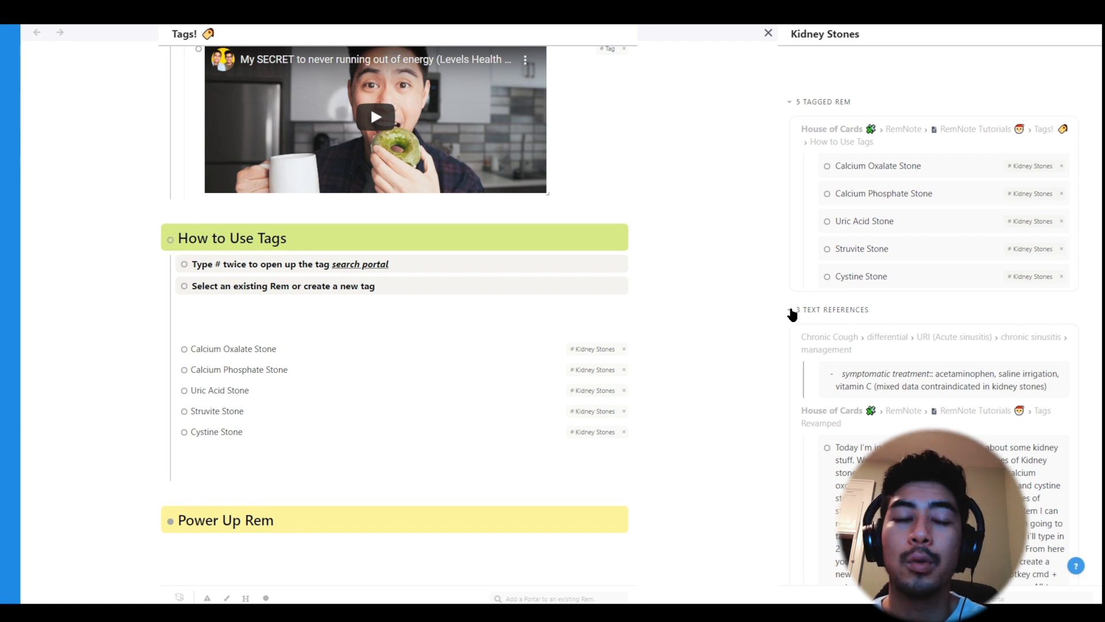
Collapse the Text References list in the Kidney Stones panel, now counting 3 references
left_click(791, 309)
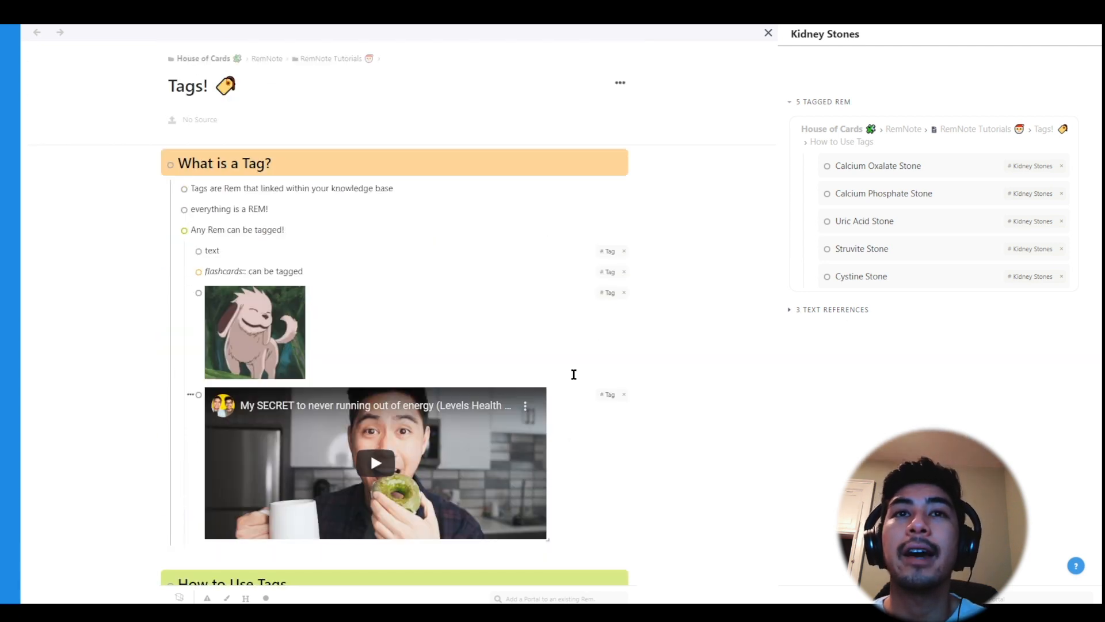
scroll("down", 3)
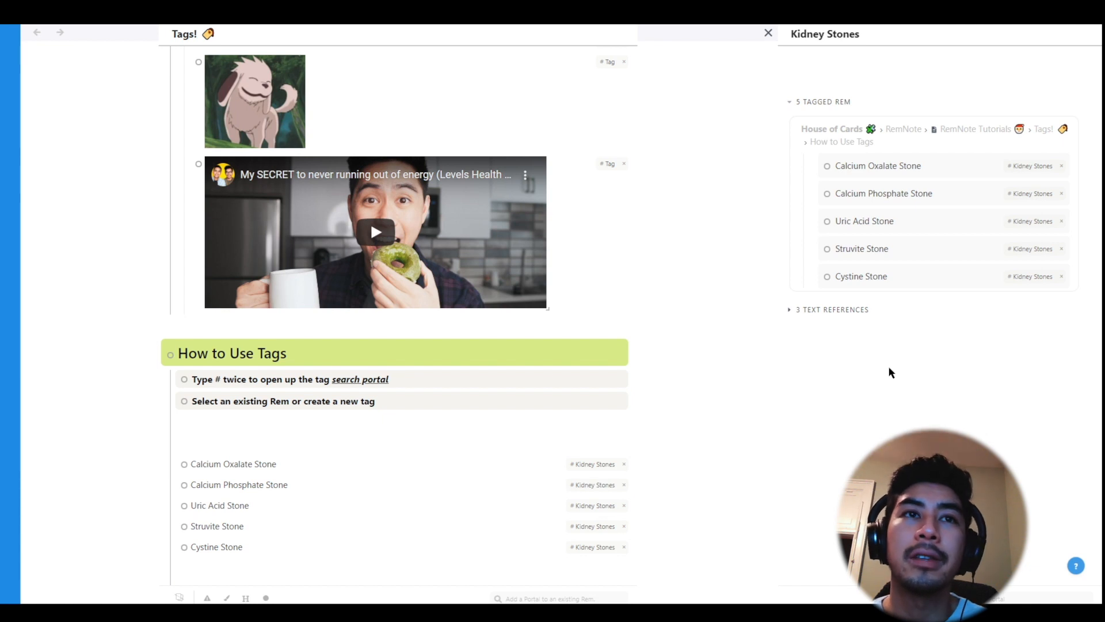
mouse_move(855, 365)
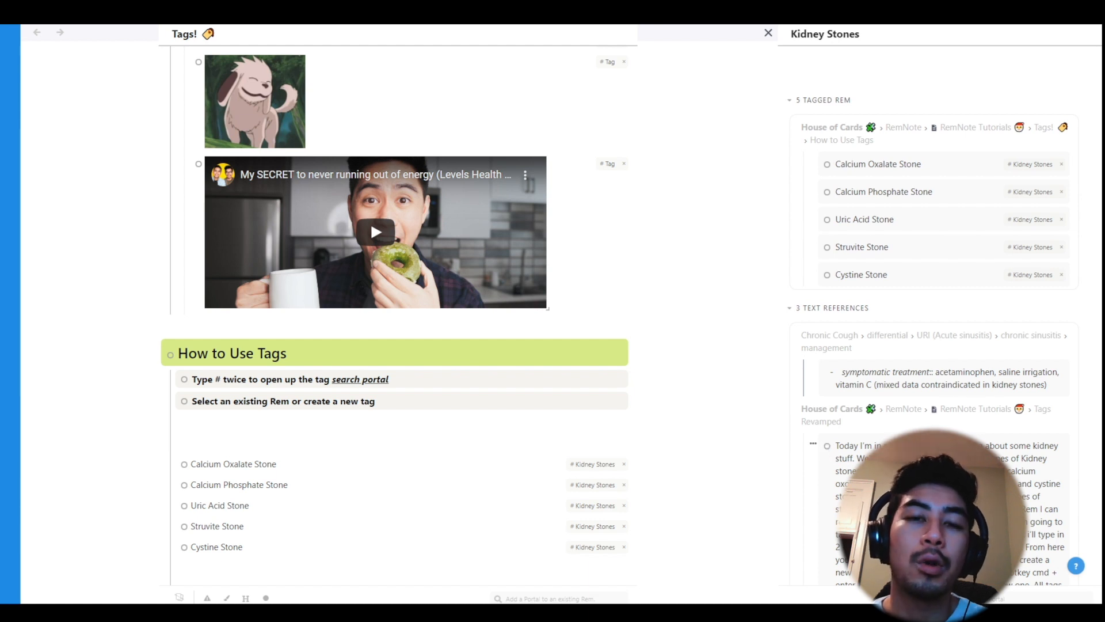
left_click(790, 307)
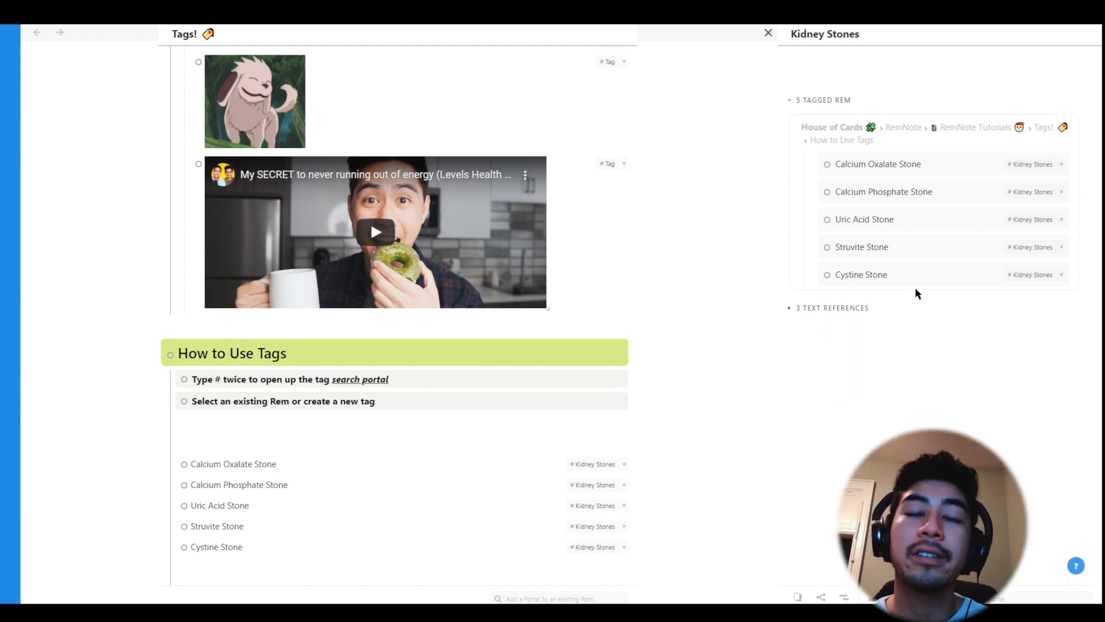
mouse_move(963, 383)
type("Renal C")
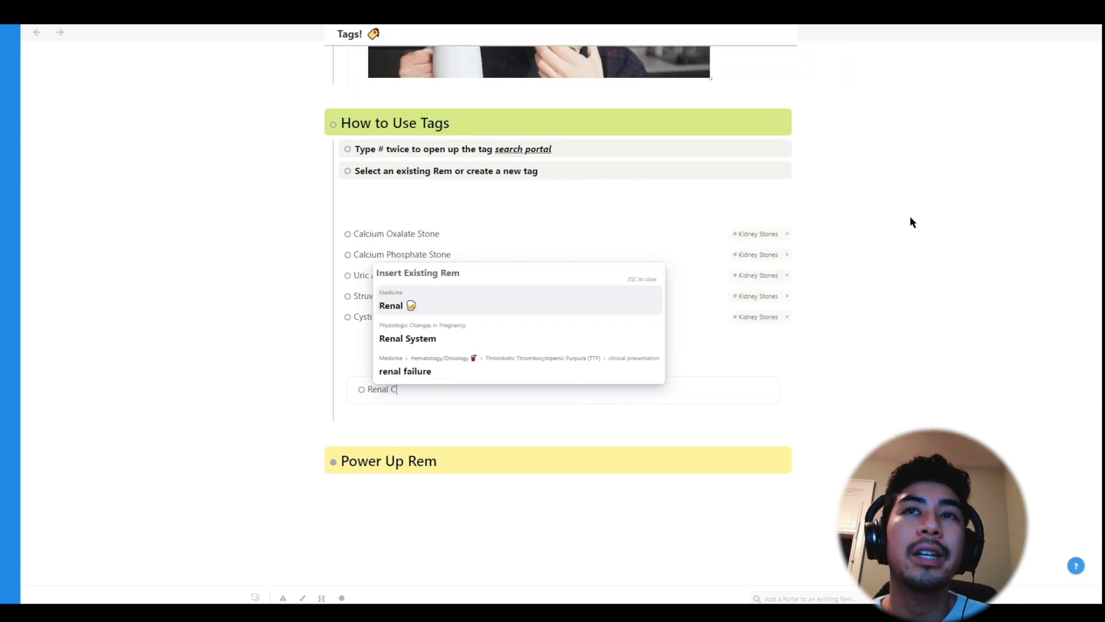
type("ell Carcinoma")
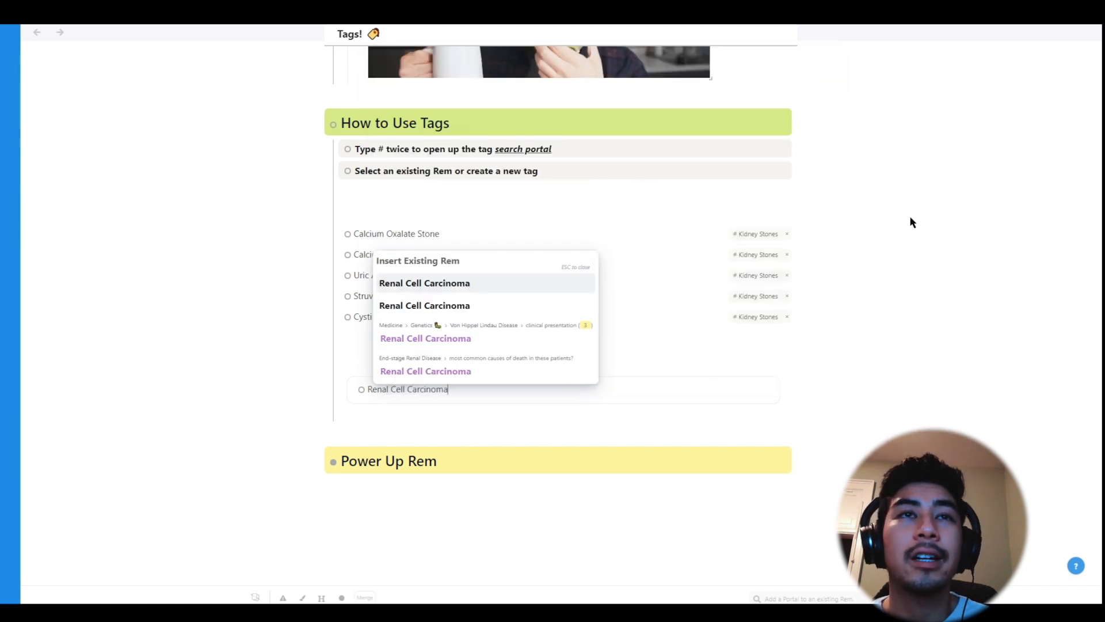
left_click(424, 283)
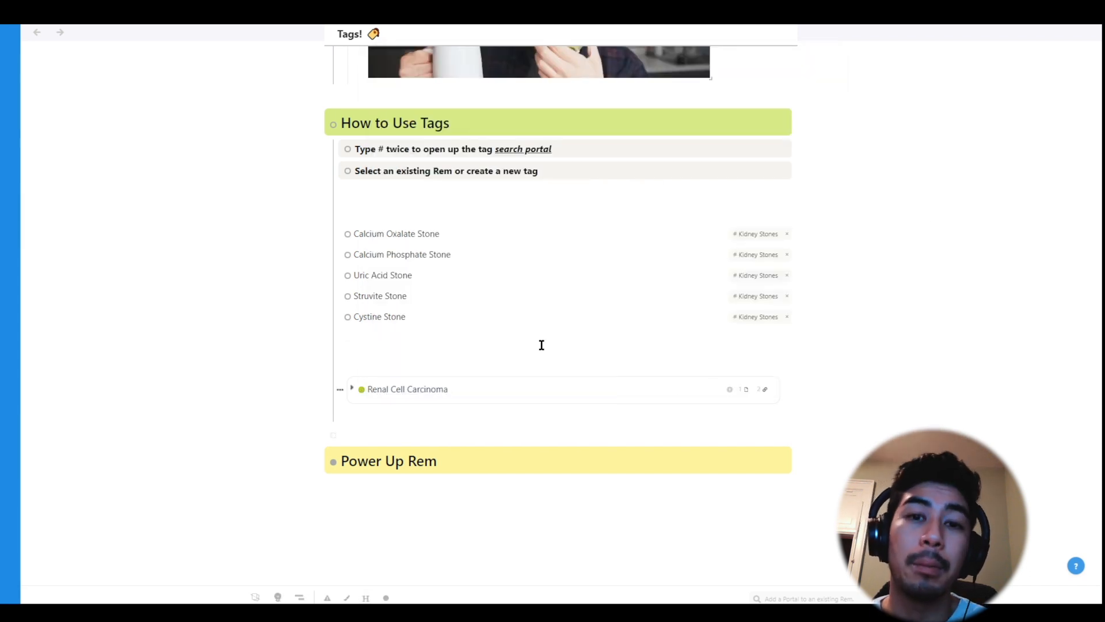
mouse_move(300, 205)
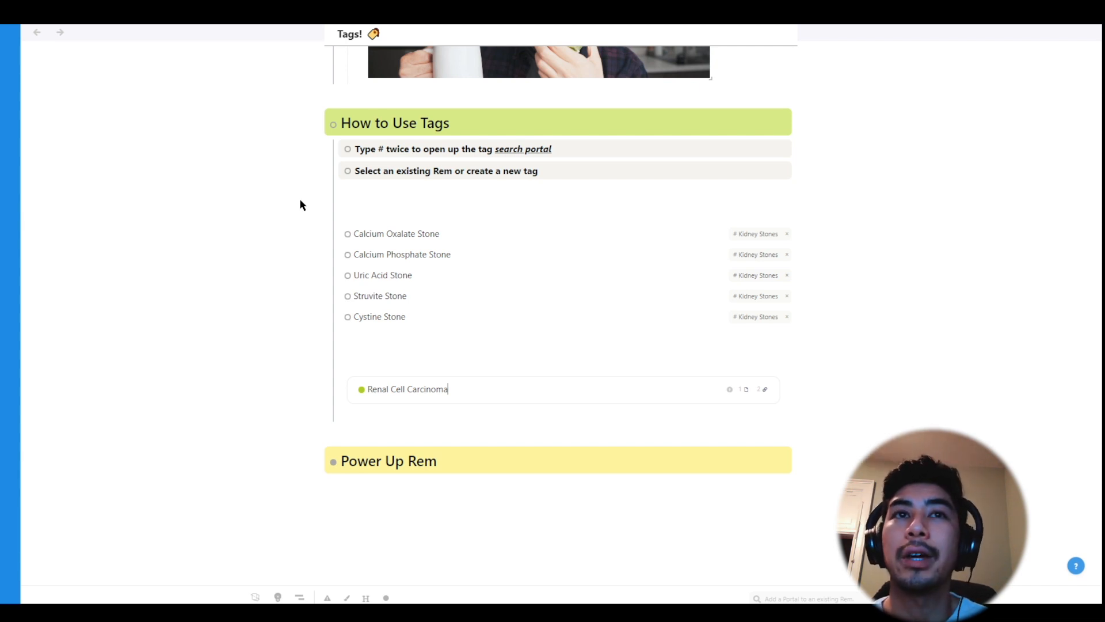
Tag Renal Cell Carcinoma with the existing Malignancy Rem found by searching 'malignan'
type("##m")
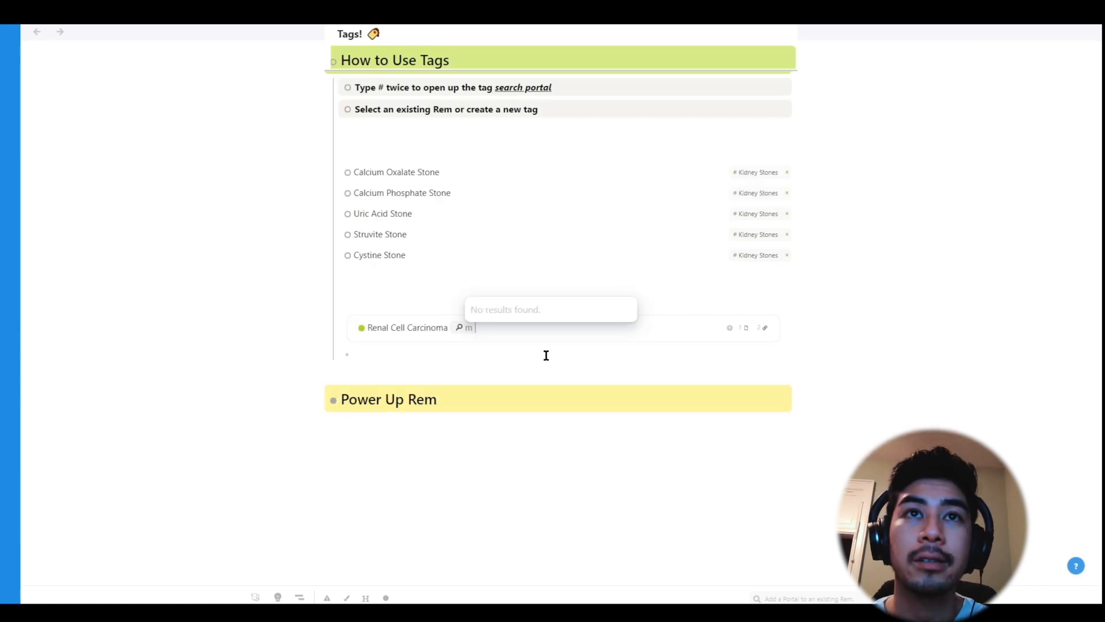
type("alignan")
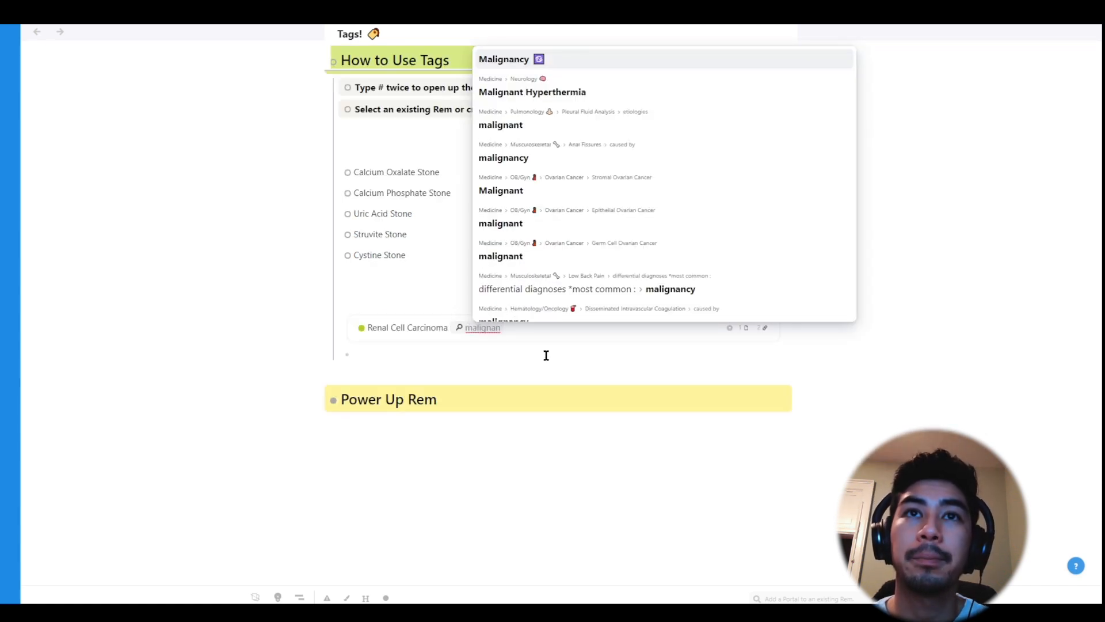
scroll("down", 3)
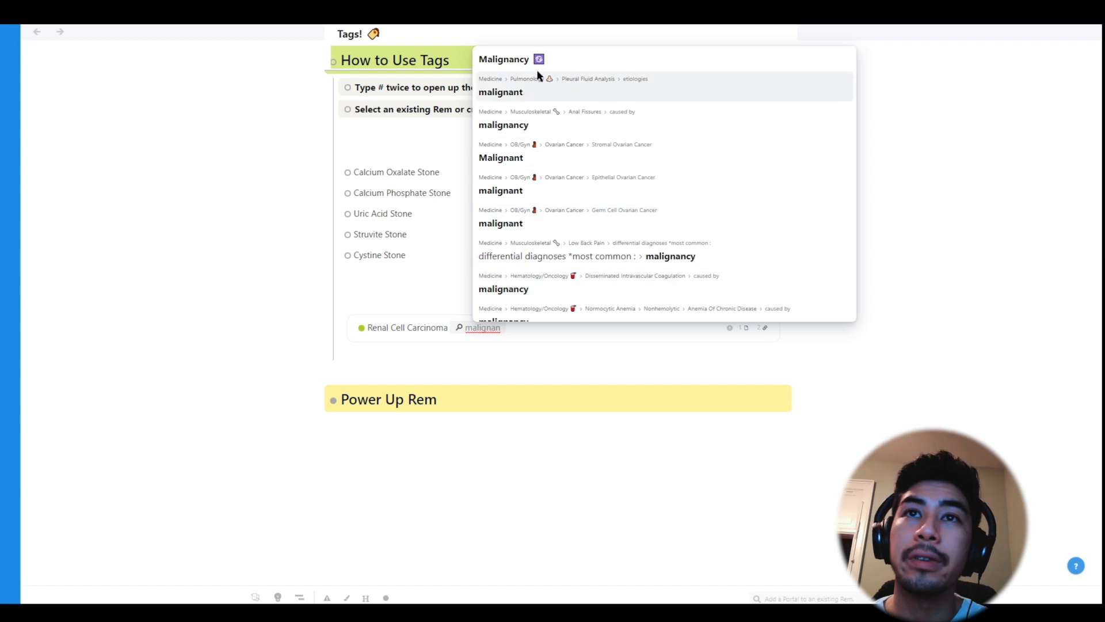
left_click(500, 59)
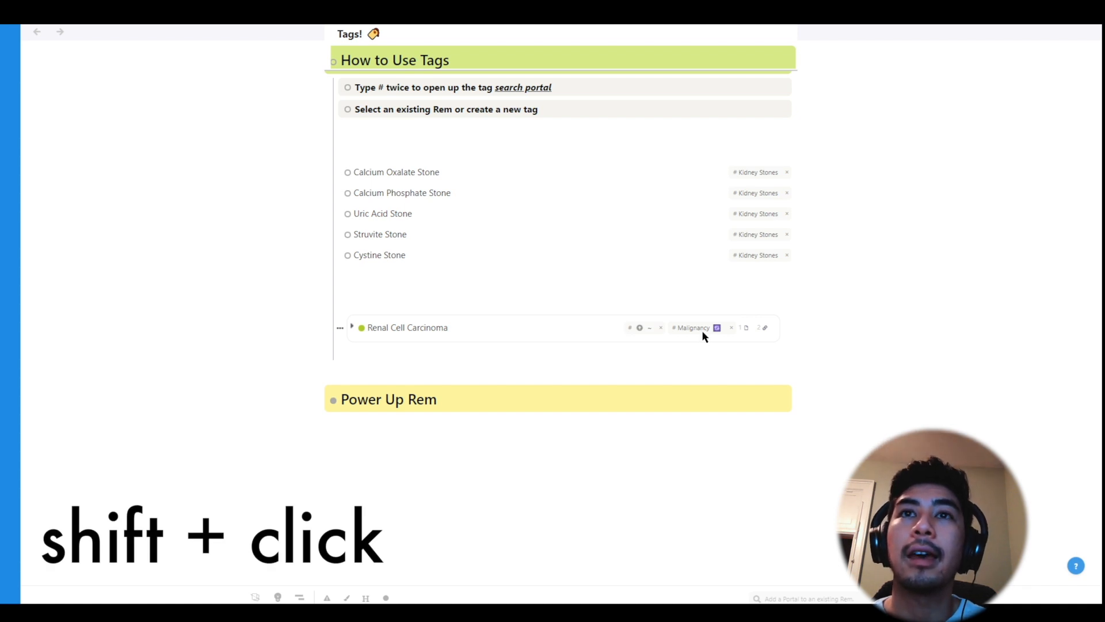
Show the Malignancy tag beside the document with its list of 15 tagged Rem expanded
left_click(690, 327)
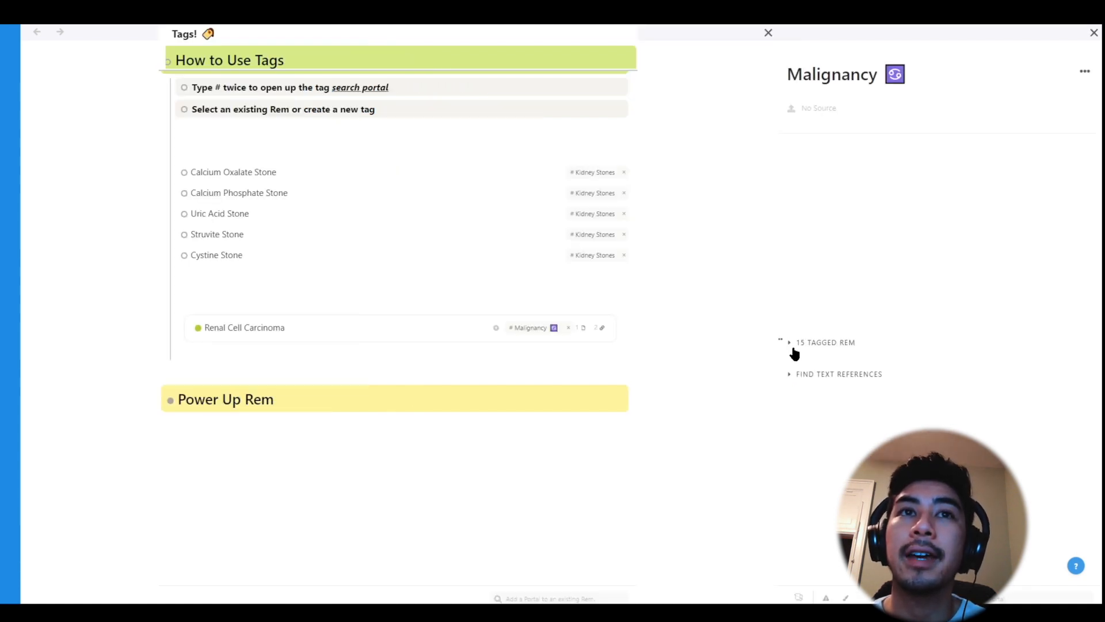
left_click(790, 342)
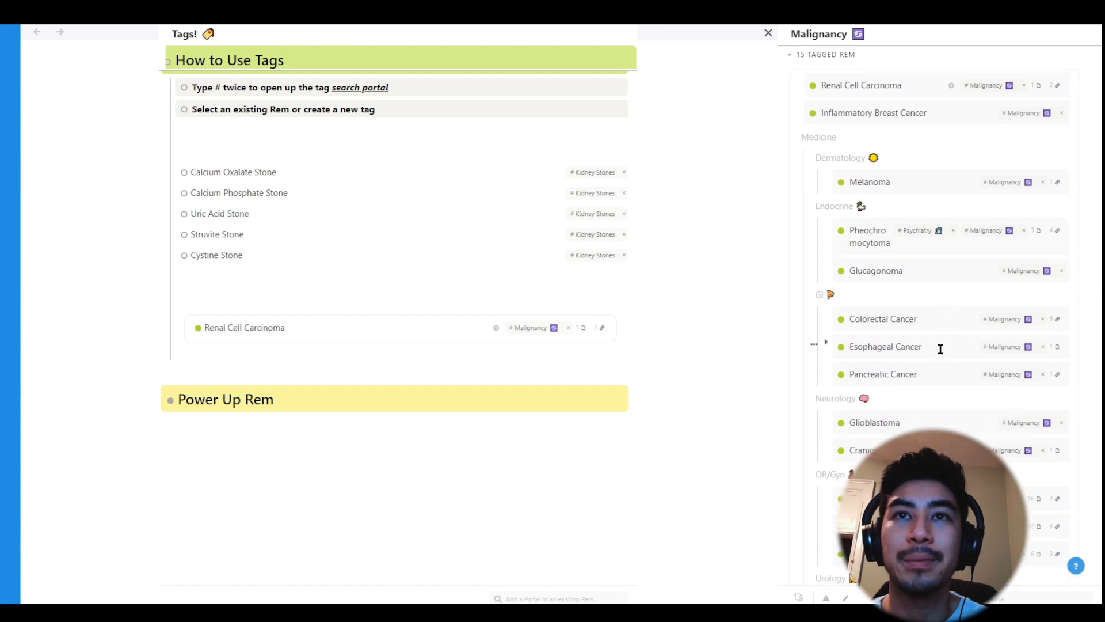
mouse_move(942, 354)
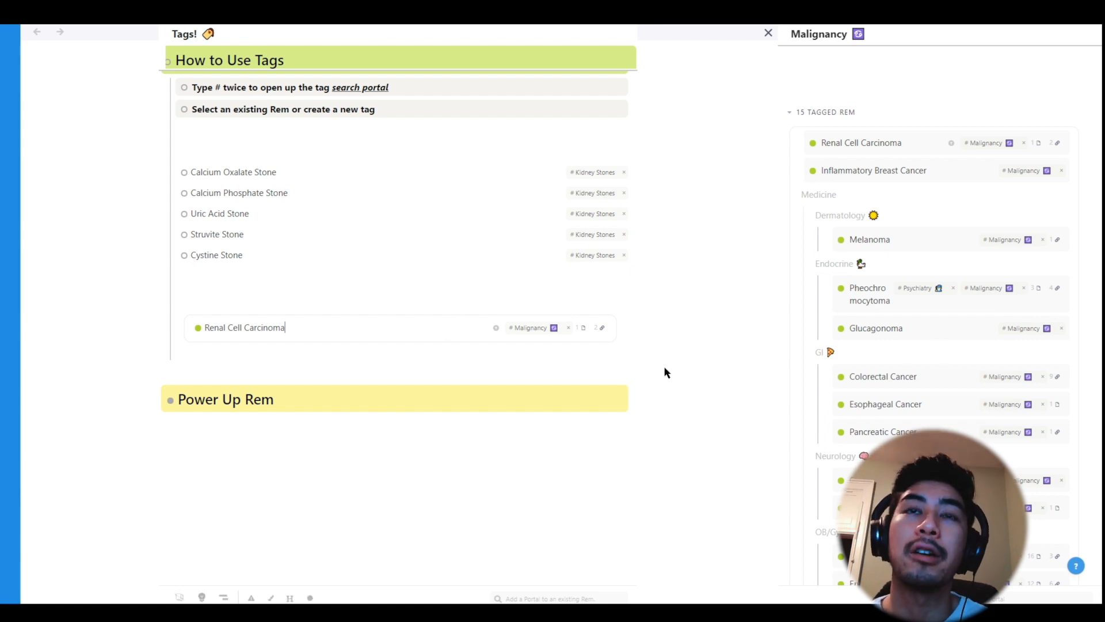
Tag Renal Cell Carcinoma with a new Paraneoplastic Syndrome tag and the existing Need to Know tag
type("pP")
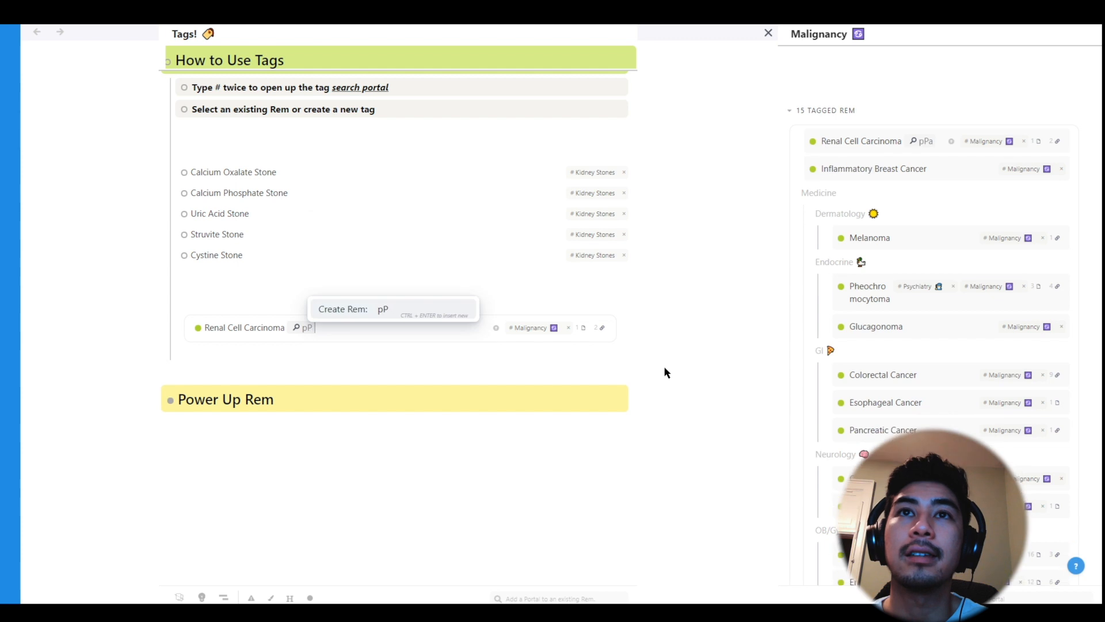
type("araneo")
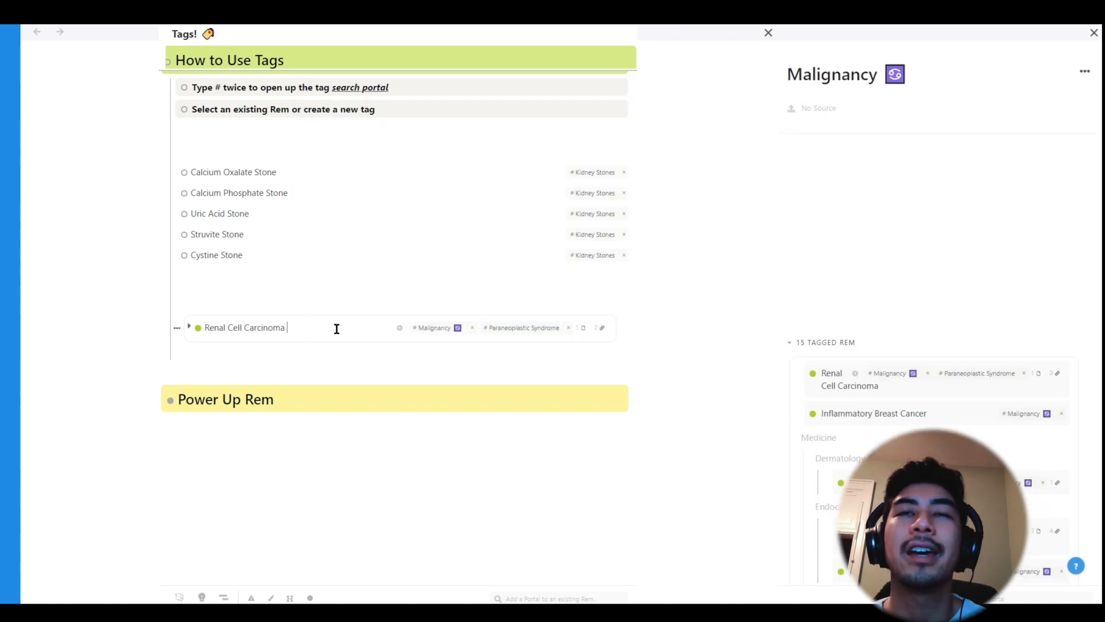
type("Need")
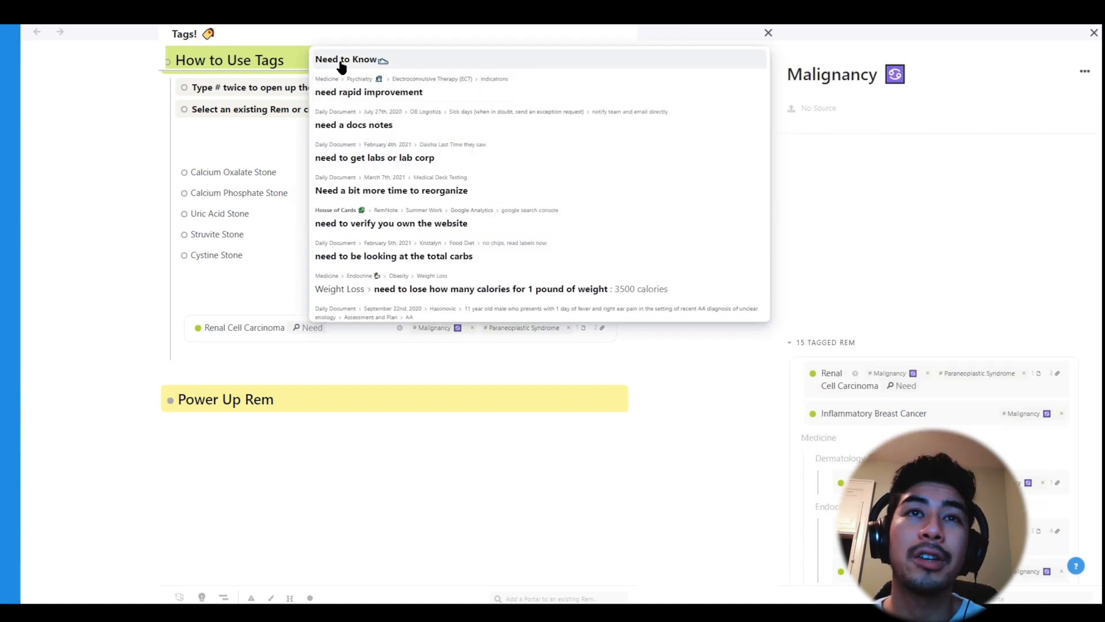
left_click(346, 60)
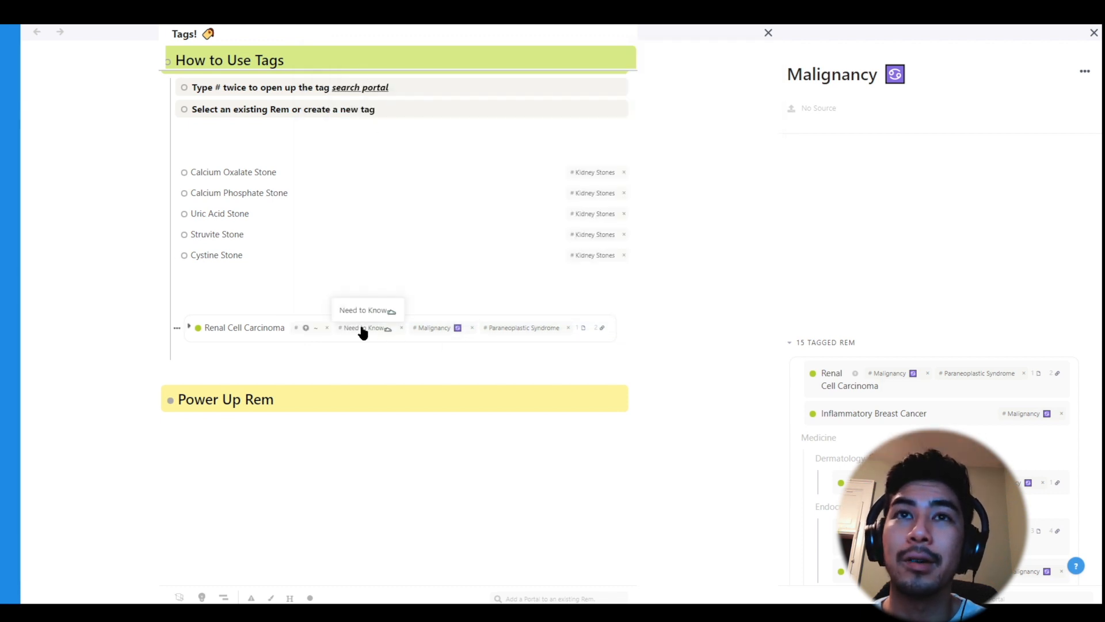
Show Need to Know beside the document with its 40 tagged Rem and bring up its options menu
left_click(362, 327)
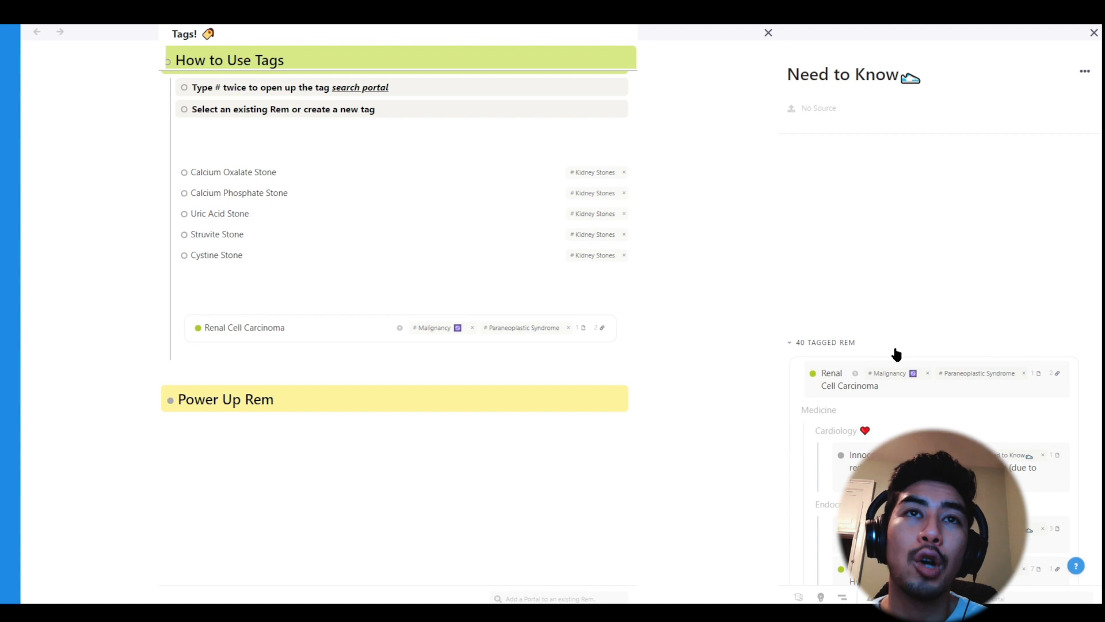
scroll("down", 3)
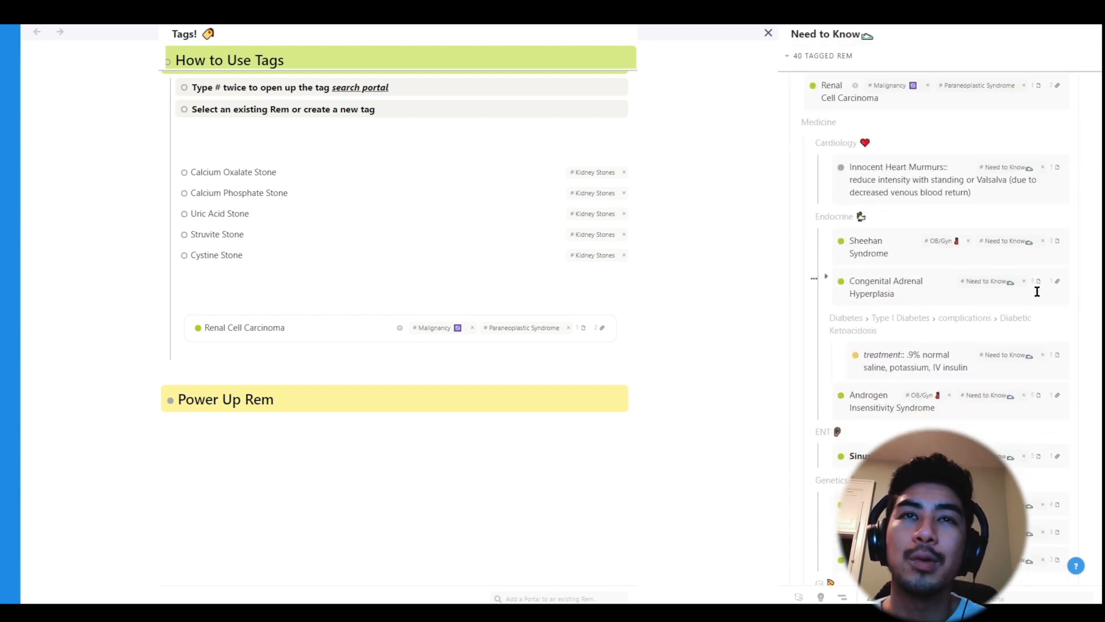
left_click(1085, 71)
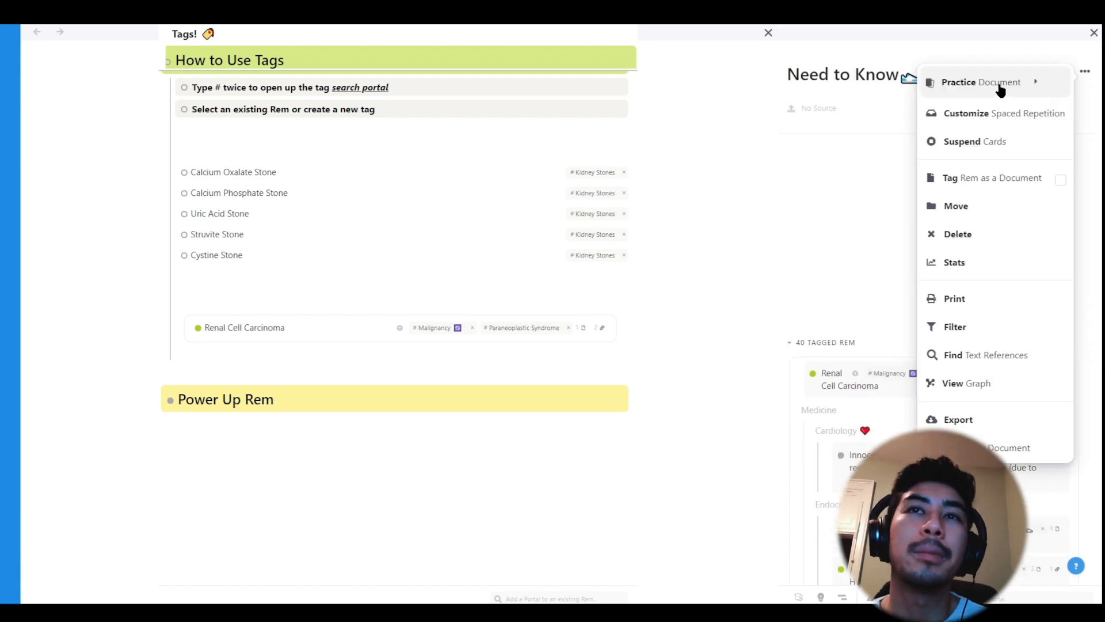
Practise the Need to Know document, reveal the Pellagra card's answer and rate it Easy
left_click(981, 82)
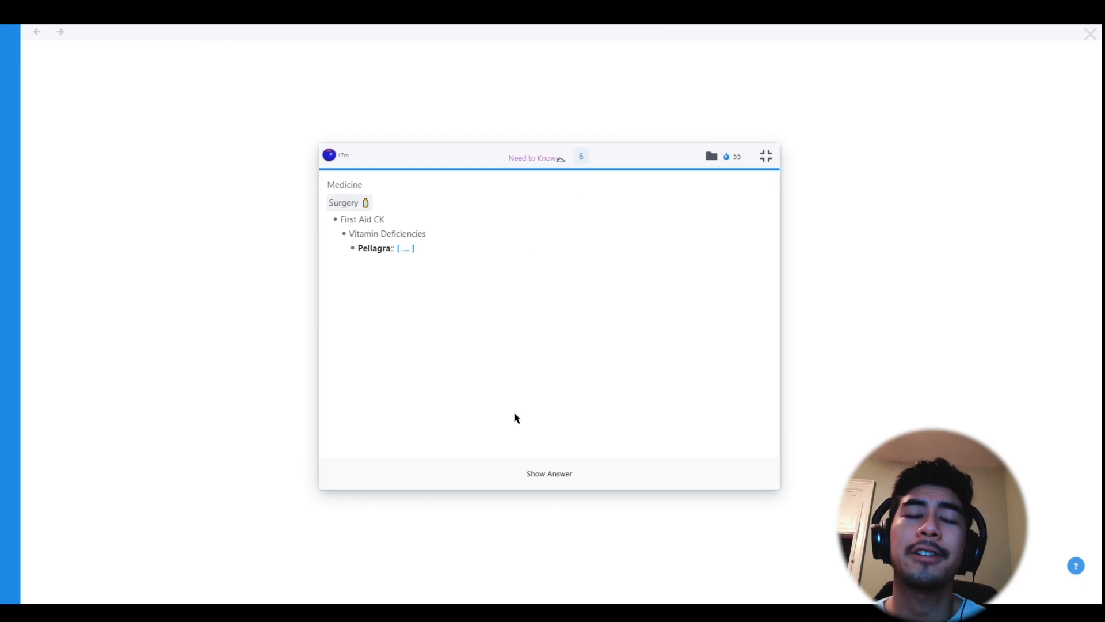
left_click(549, 473)
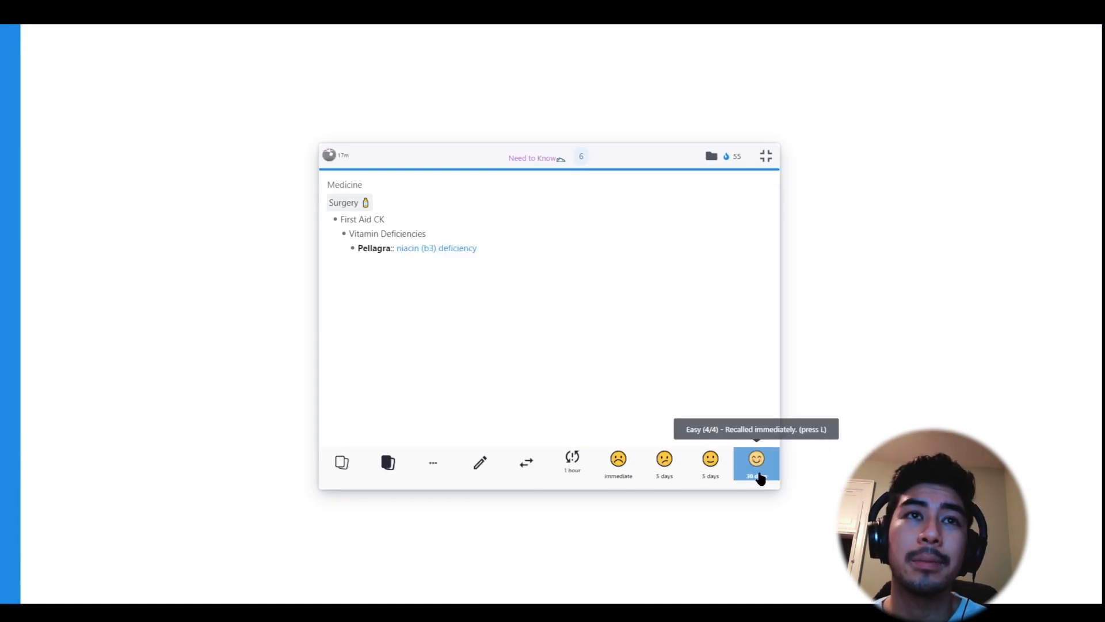
left_click(756, 462)
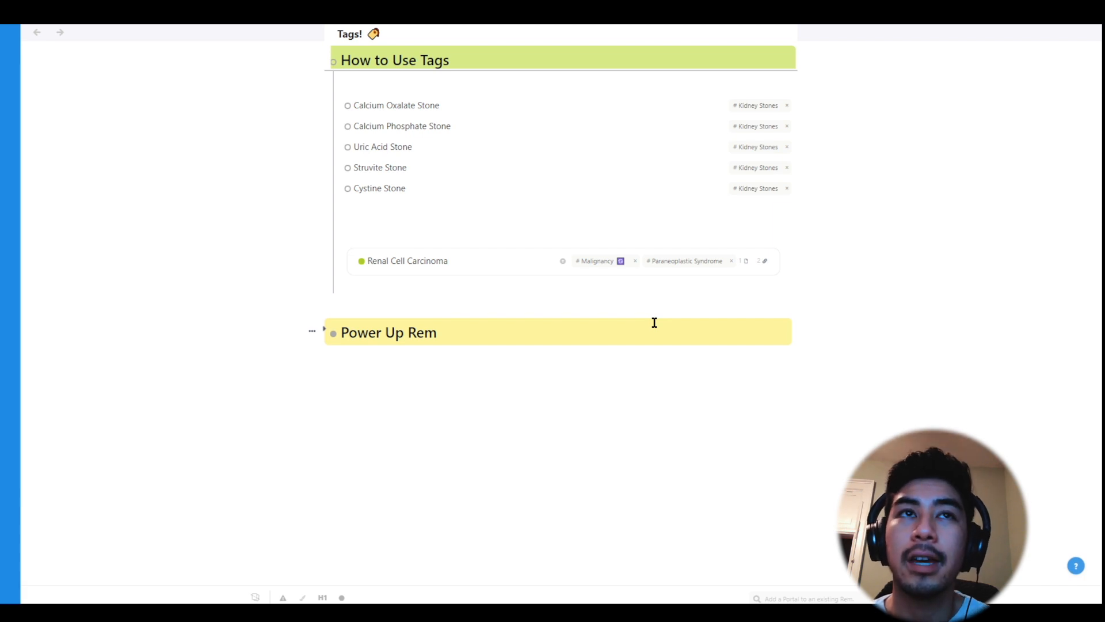
Expand Power Up Rem and start tagging its 'behave like all tags' line with 'cus'
left_click(324, 329)
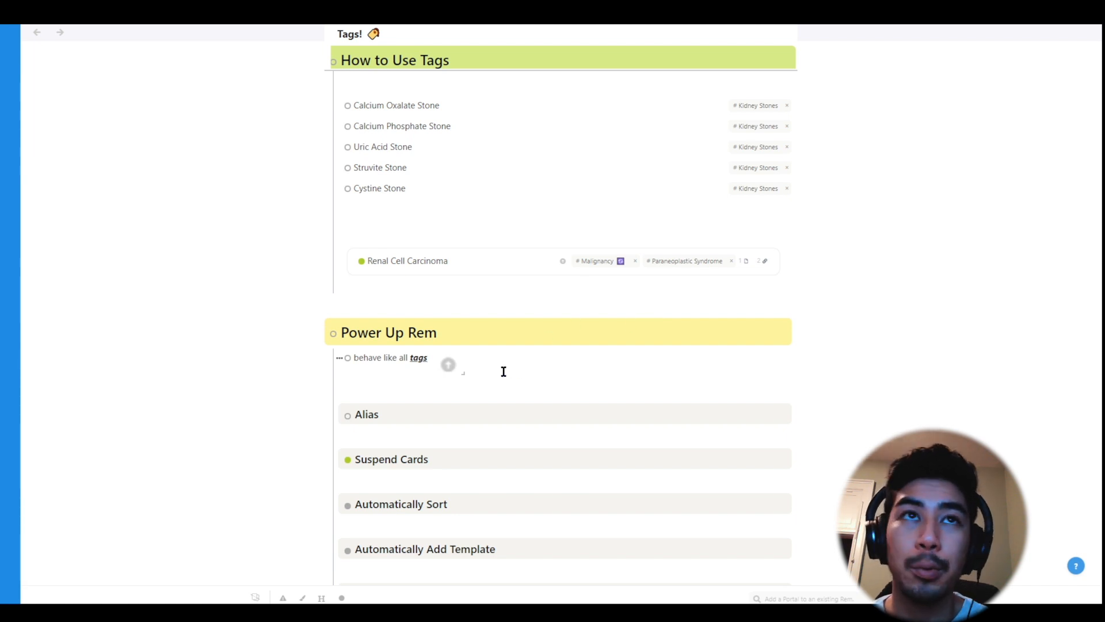
left_click(447, 364)
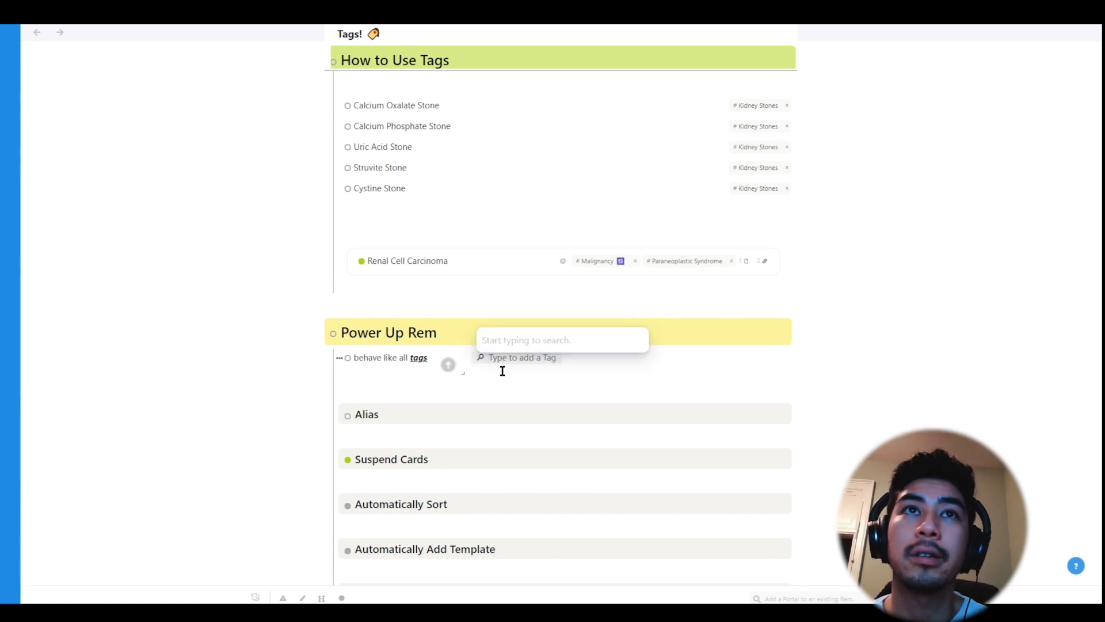
type("cus")
type("highlighter")
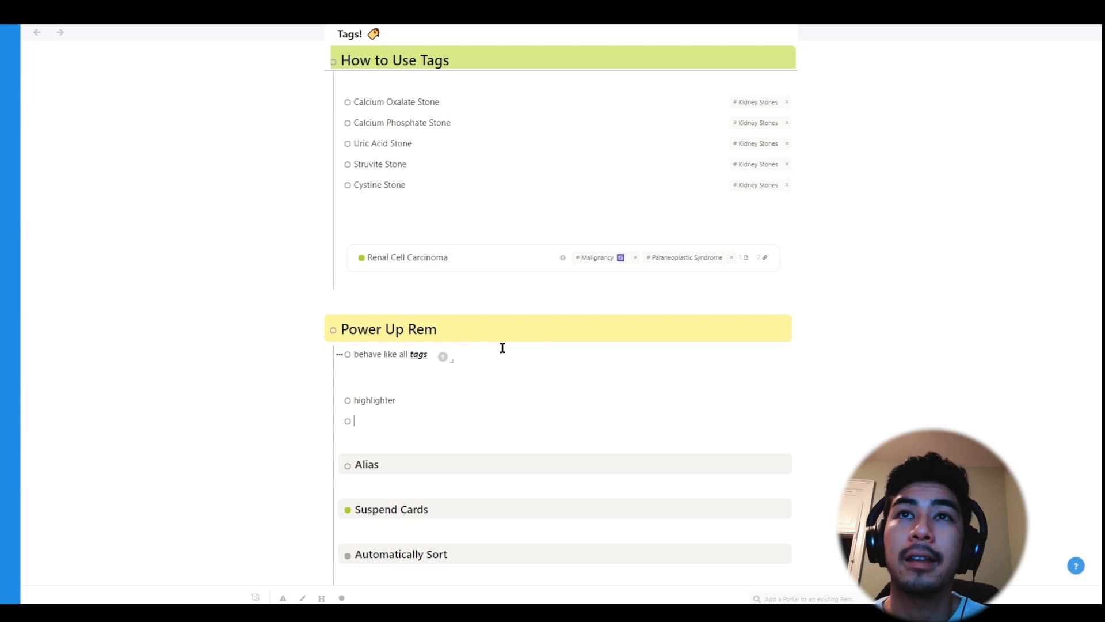
Add a 'header' rem and format it as a header via the //header command
type("header")
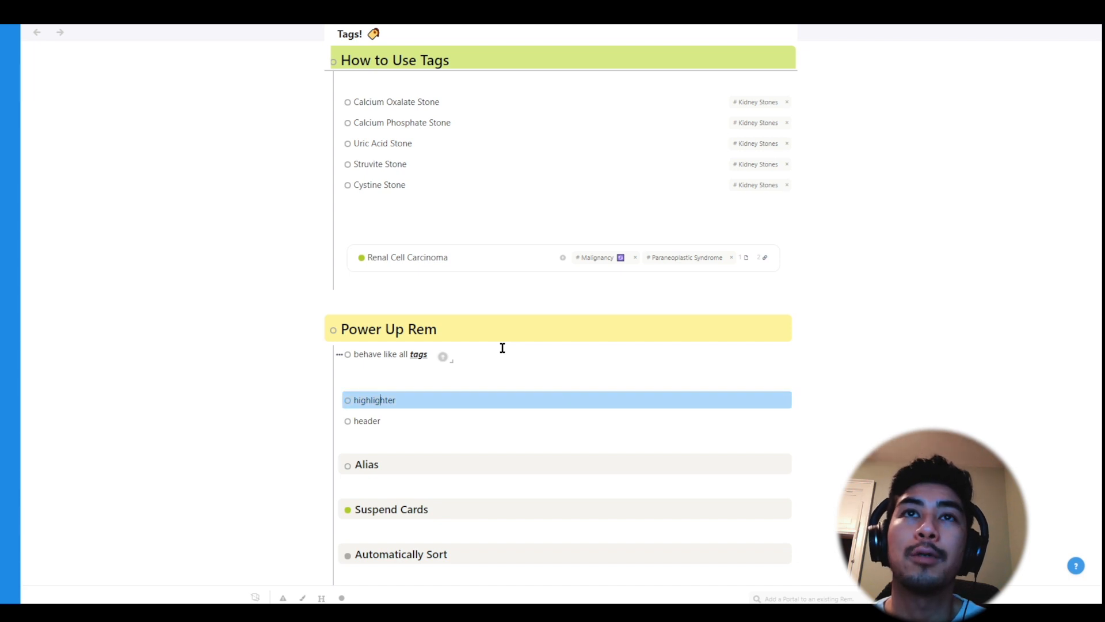
type("//")
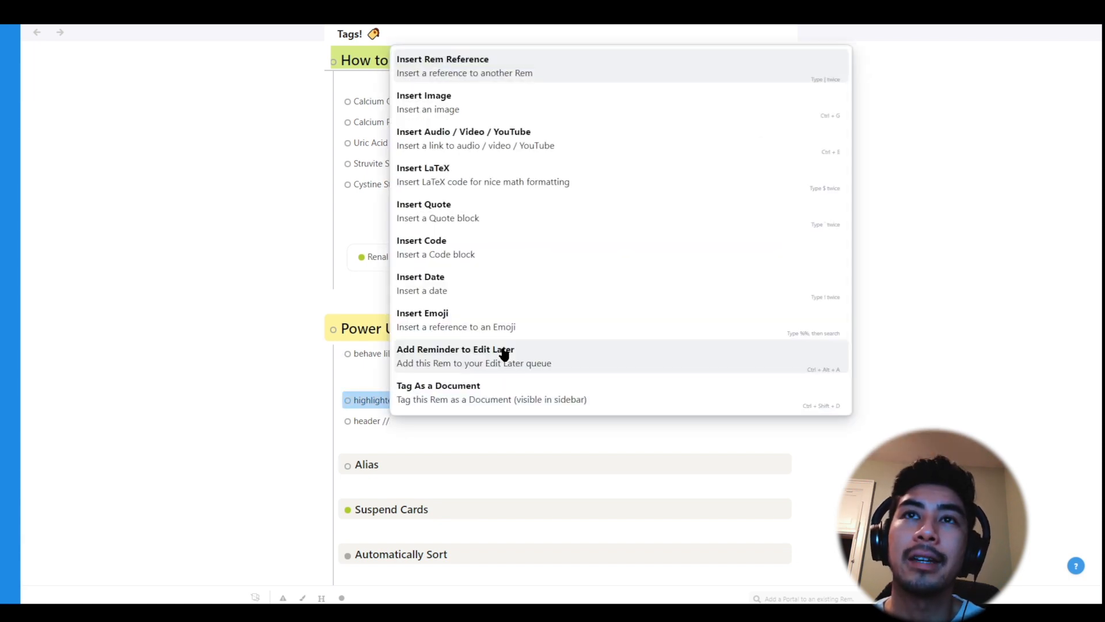
type("//header")
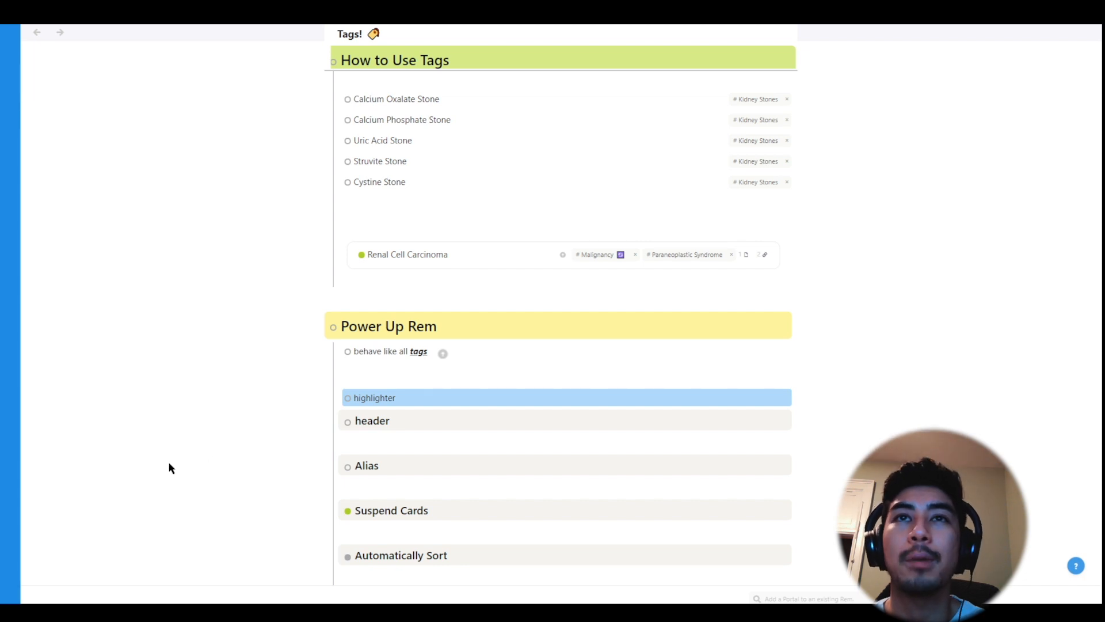
mouse_move(58, 524)
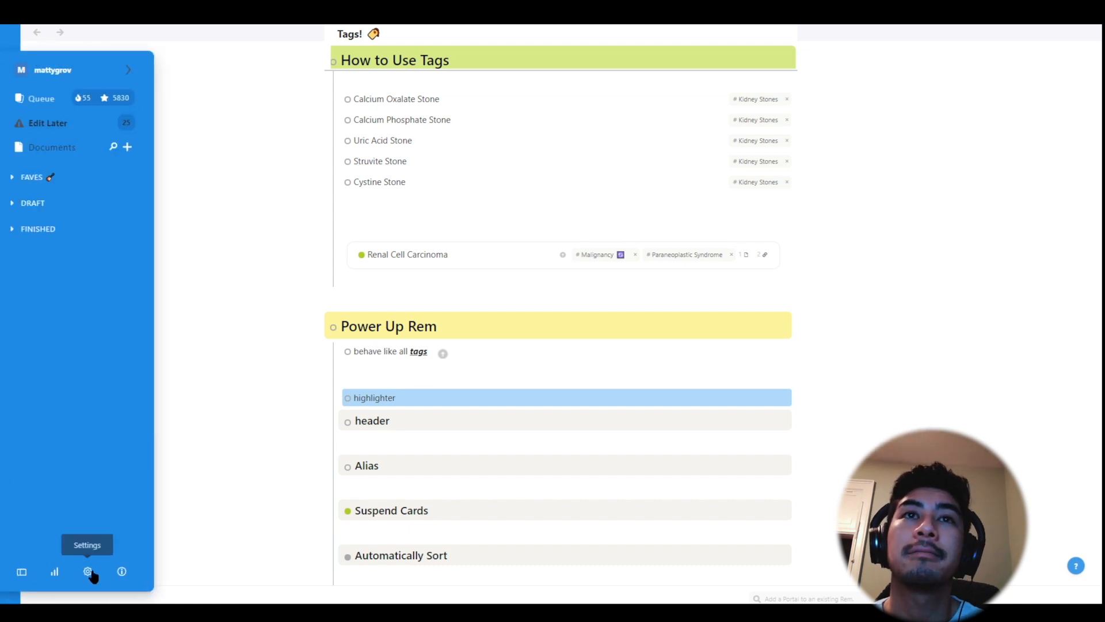
left_click(87, 571)
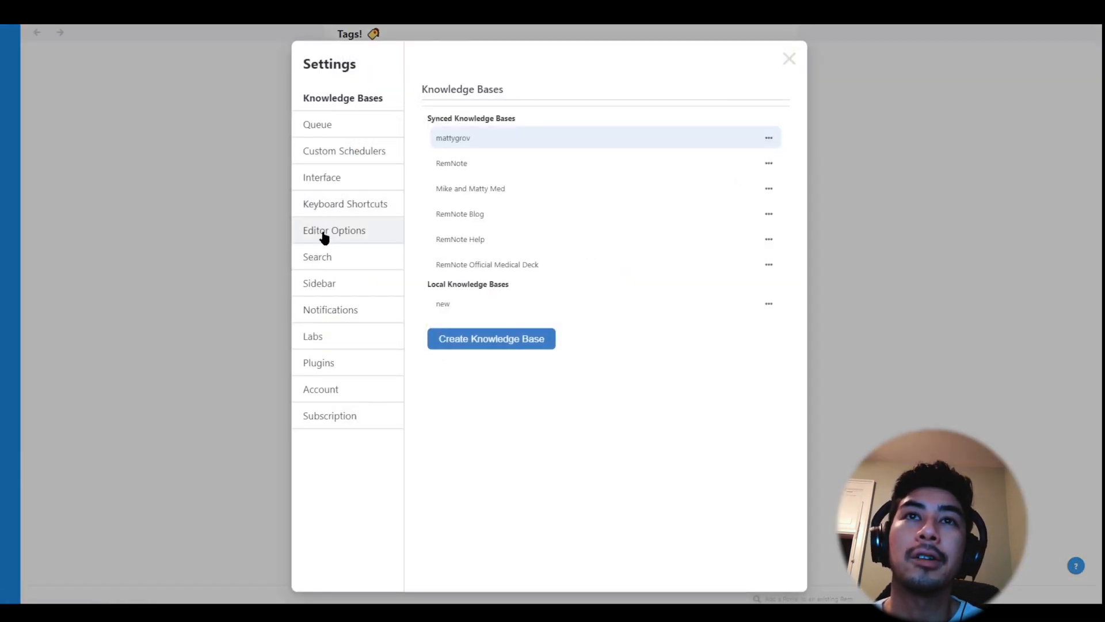
left_click(333, 230)
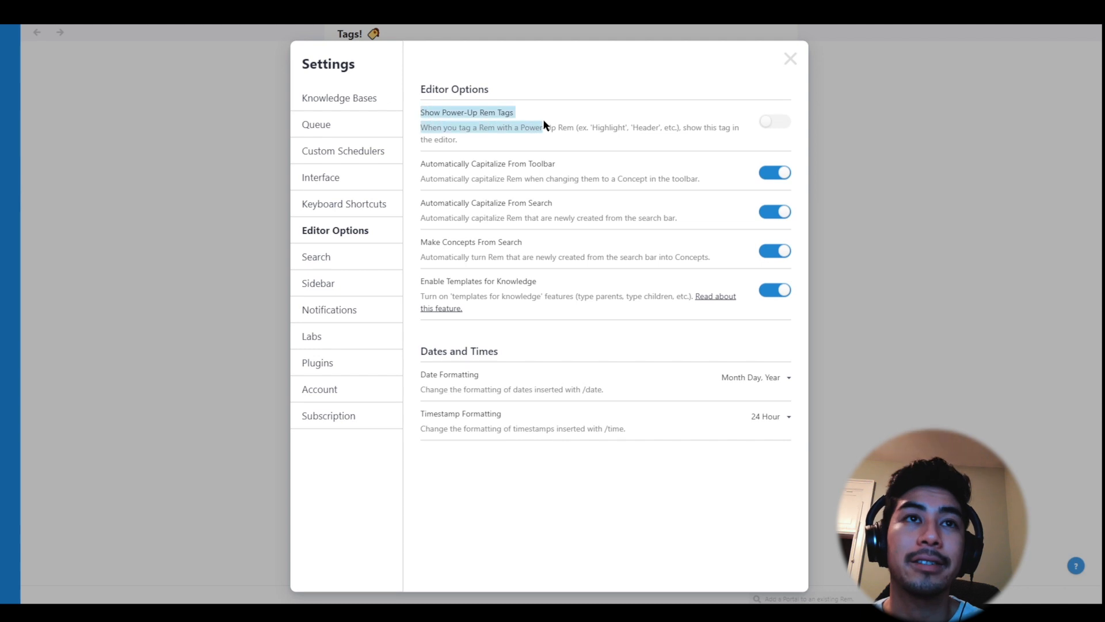
left_click(774, 121)
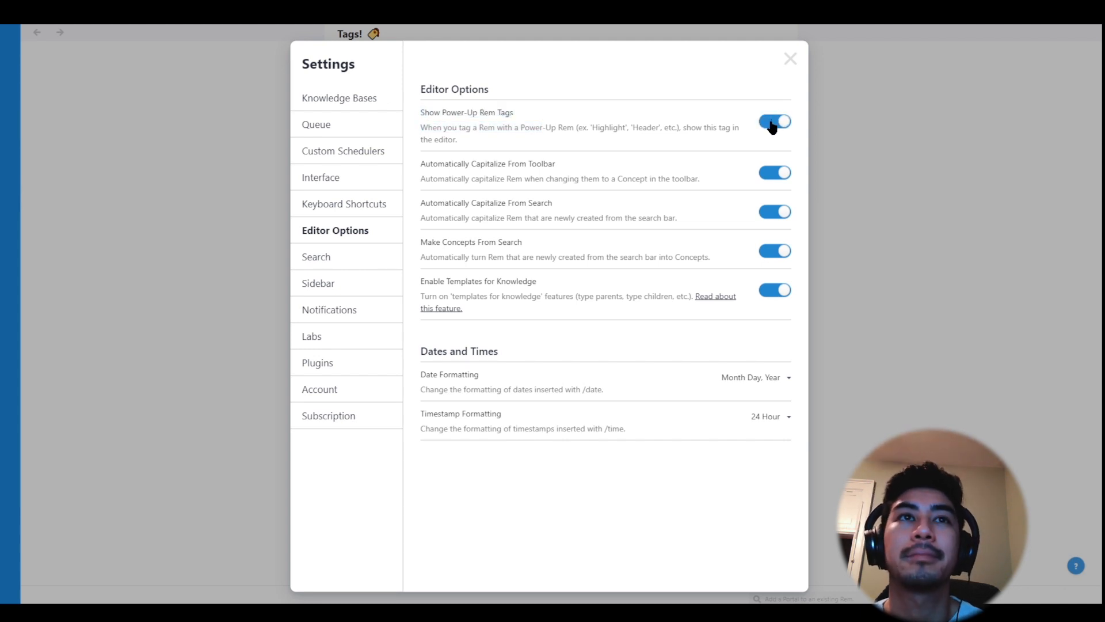
left_click(776, 121)
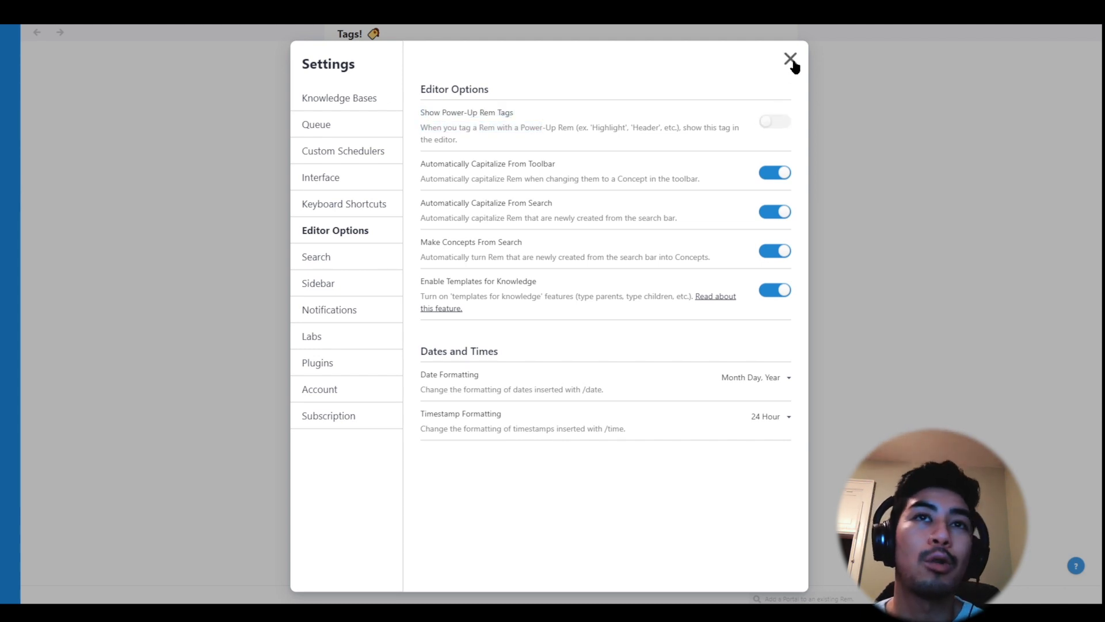
left_click(789, 58)
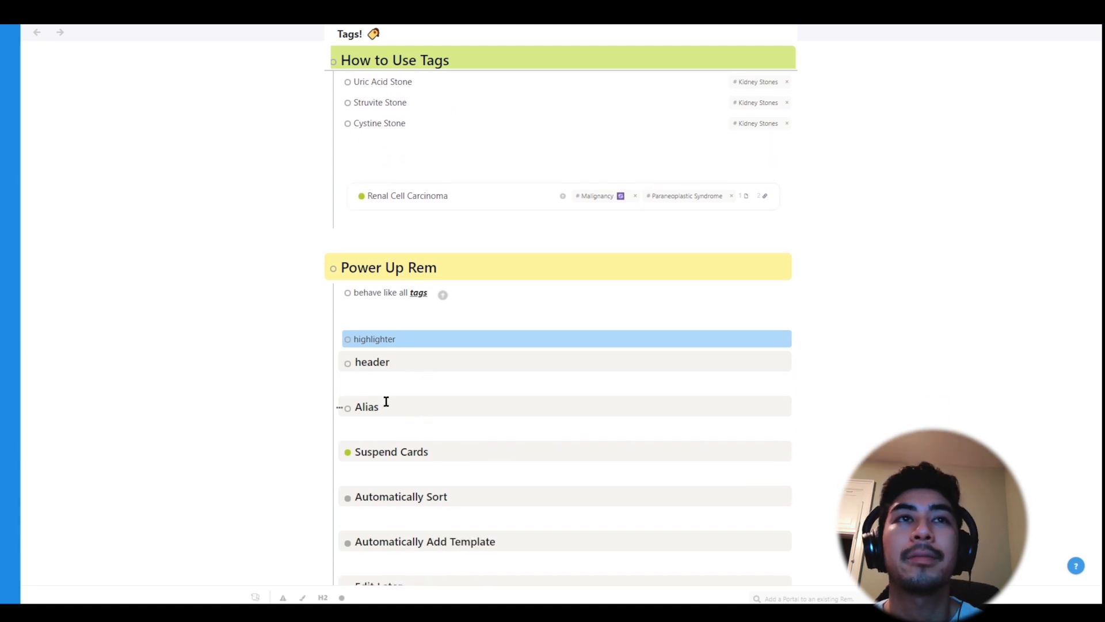
Expand the Alias rem, then tag the list with Automatically Sort and Template power-ups
left_click(347, 407)
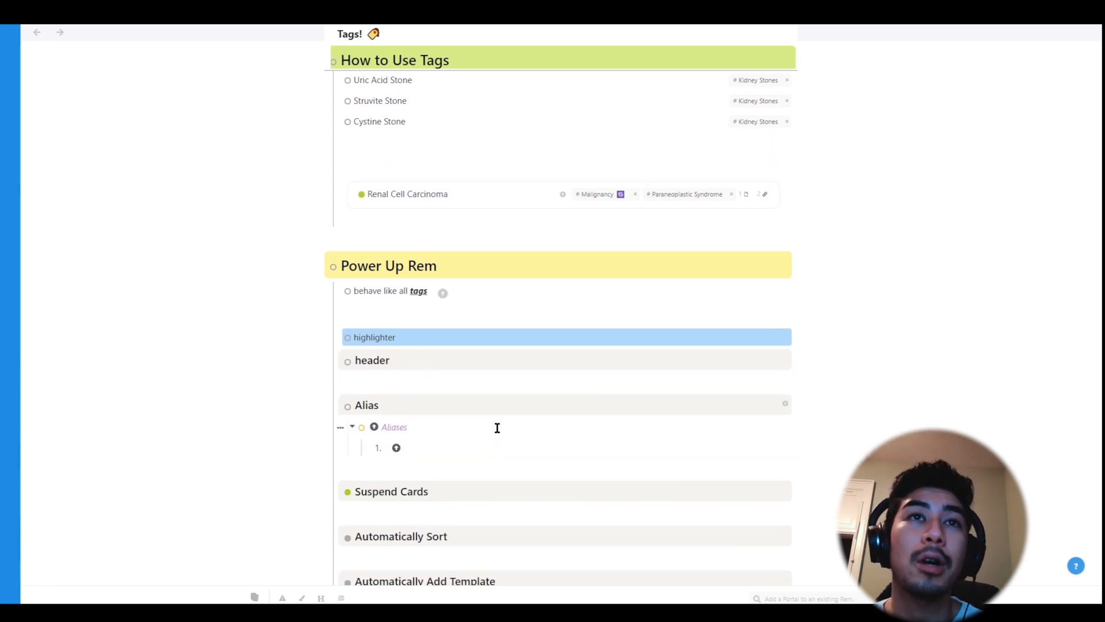
type("Multile")
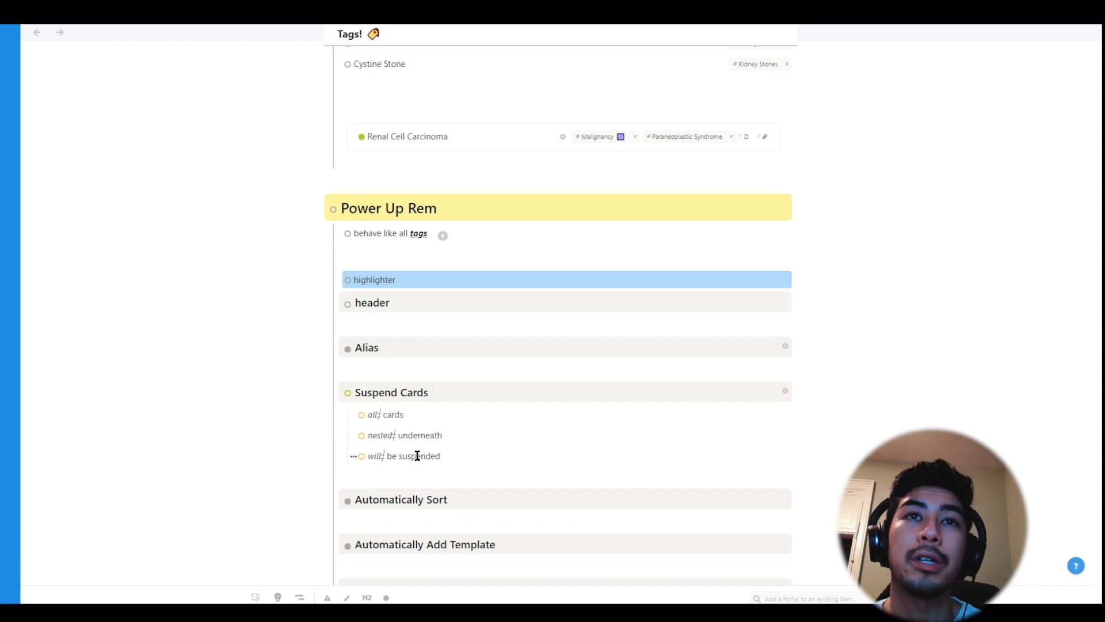
scroll("down", 3)
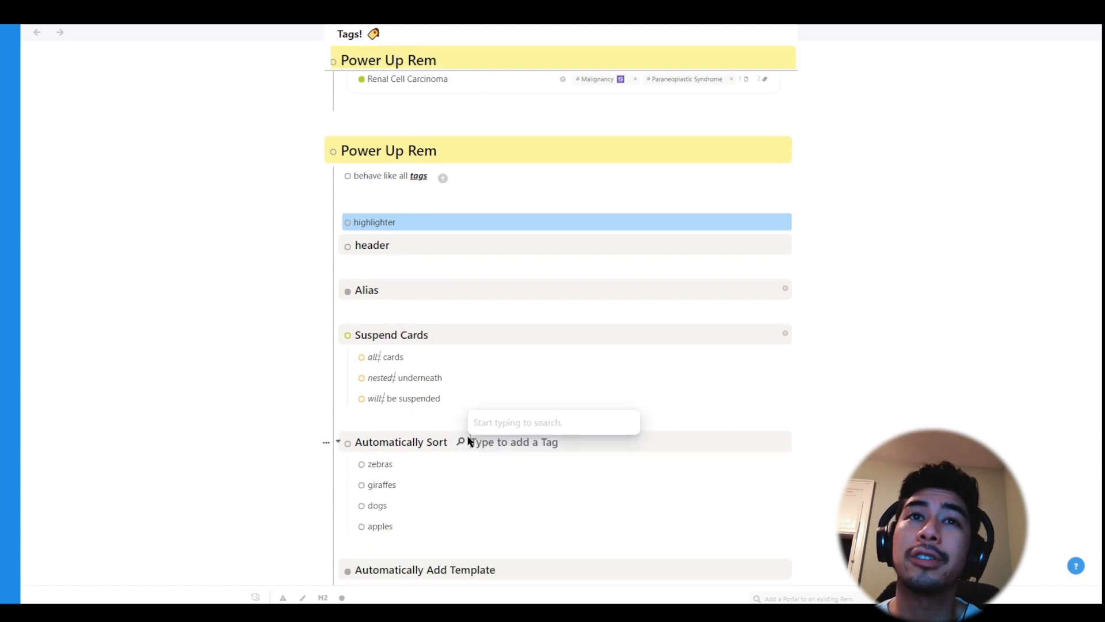
type("automatical")
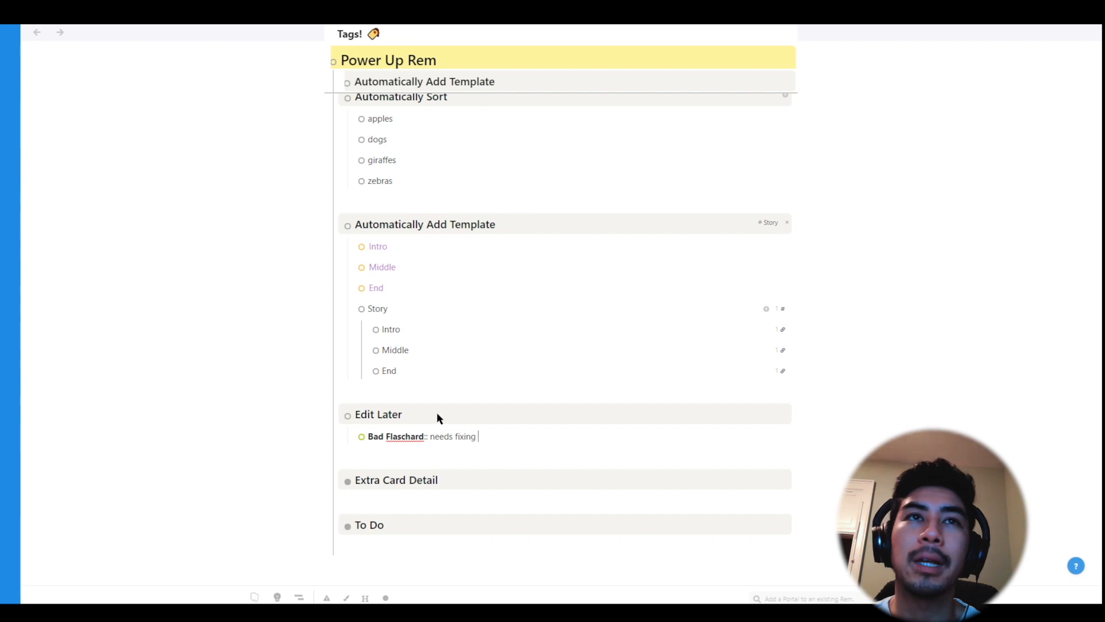
Tag the flashcard Edit Later and the Concussion children Extra Card Detail
type("edi")
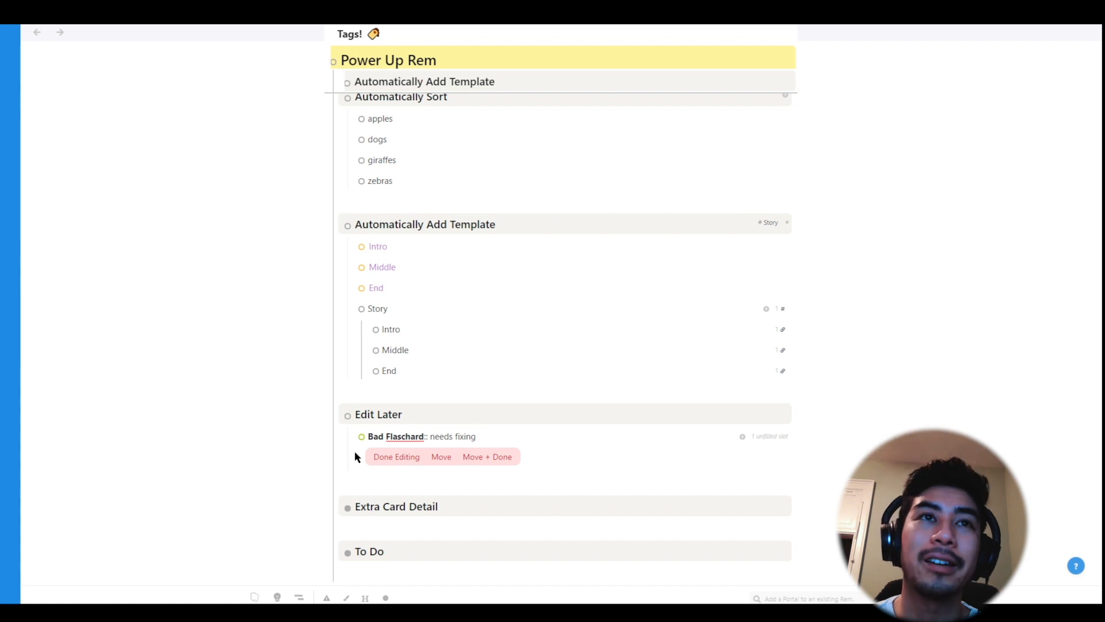
scroll("down", 3)
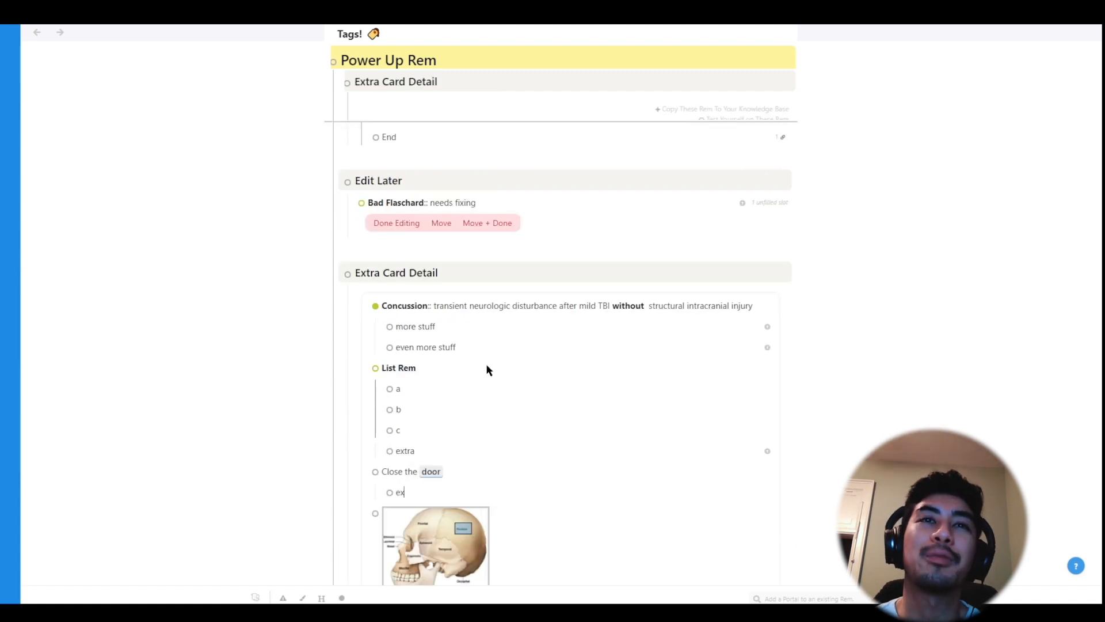
type("extra")
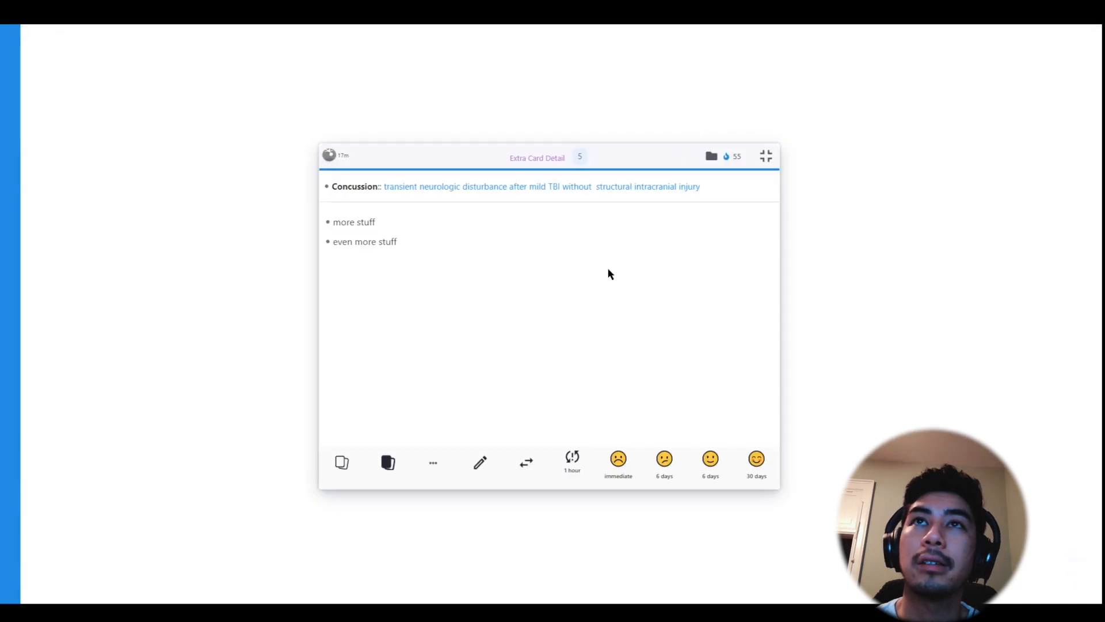
mouse_move(581, 210)
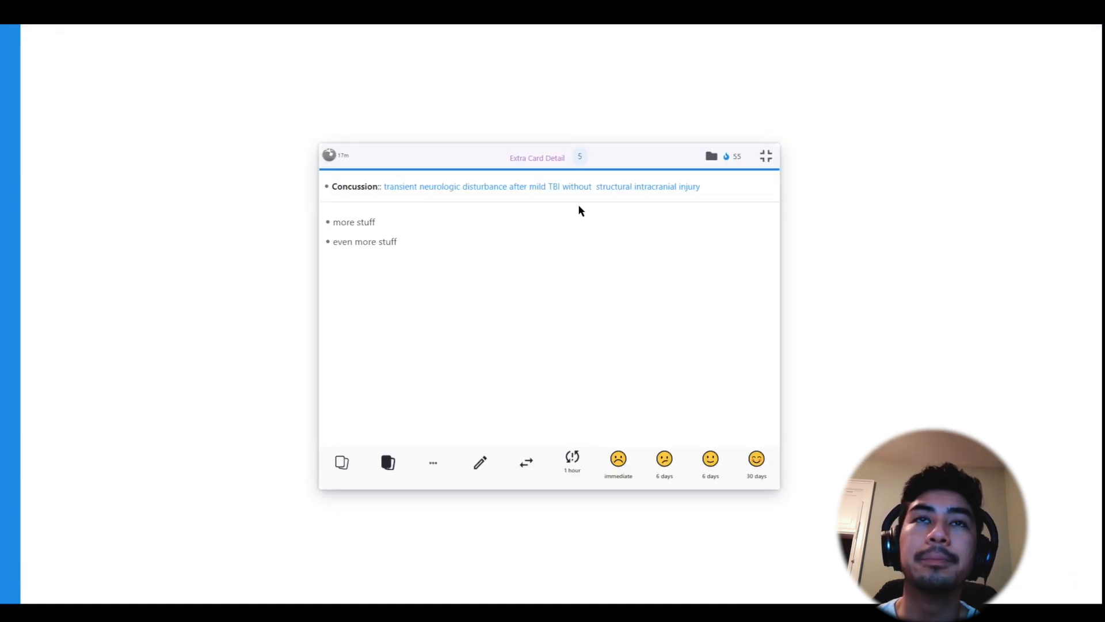
mouse_move(379, 218)
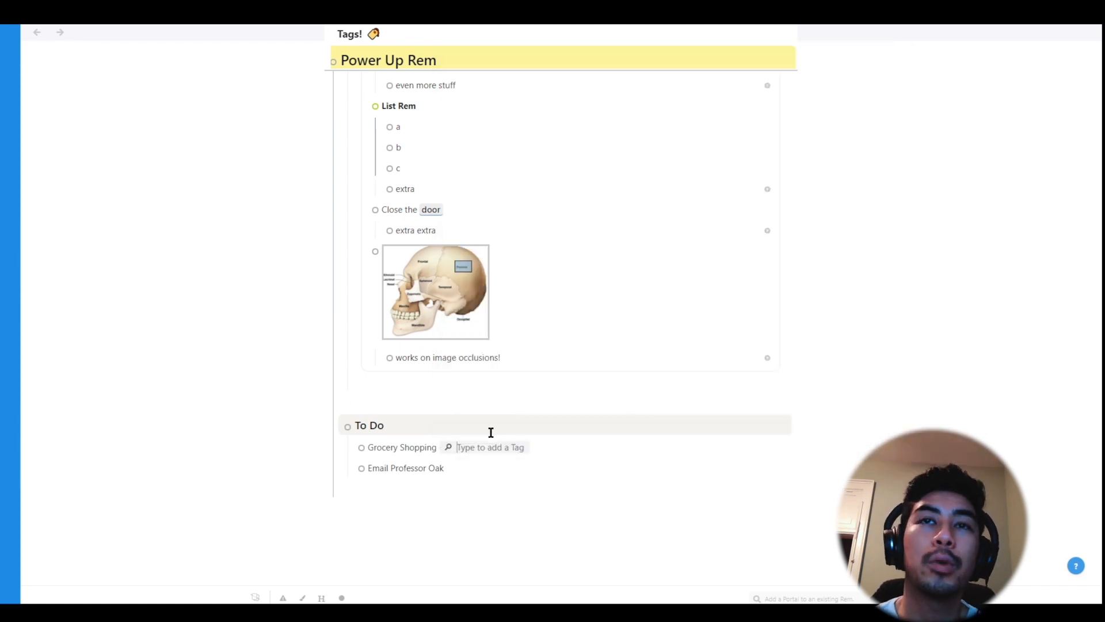
Tag the To Do items Todo, then show the Extra Card Detail tag in the side pane
type("todo")
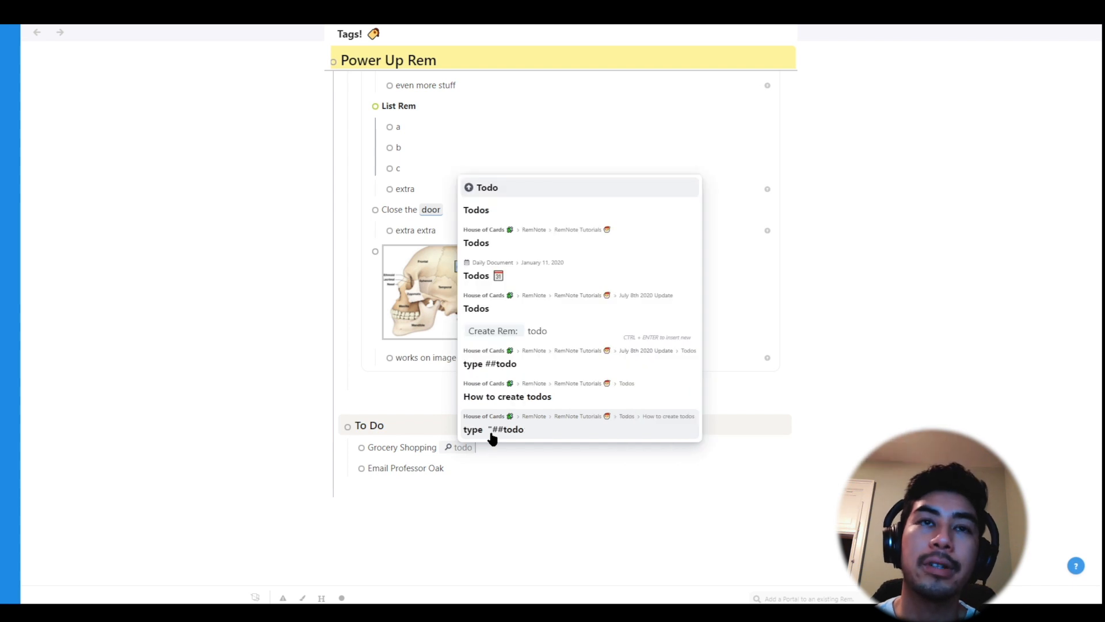
key("ctrl+Enter")
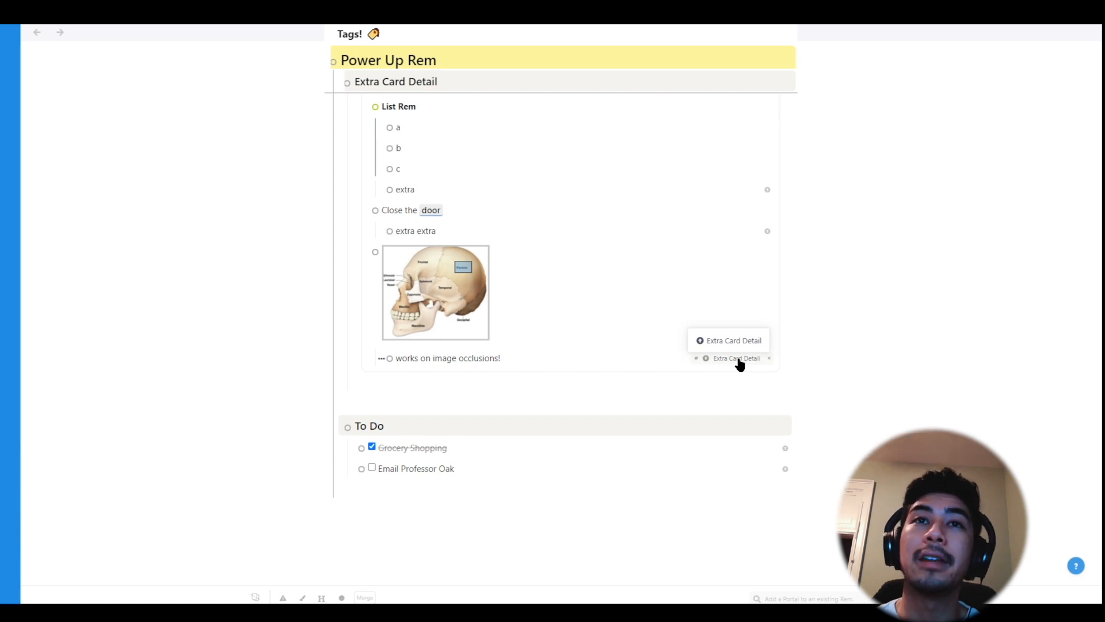
left_click(736, 358)
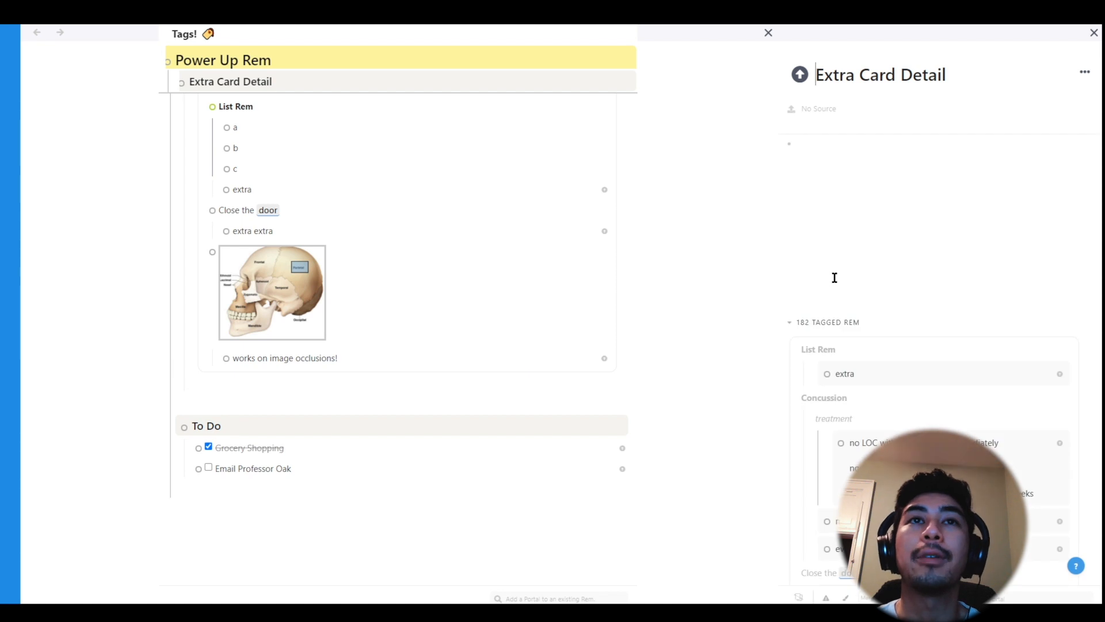
Scroll the tagged Rem list, then search 'custom cs' in a new rem's tag field
scroll("down", 3)
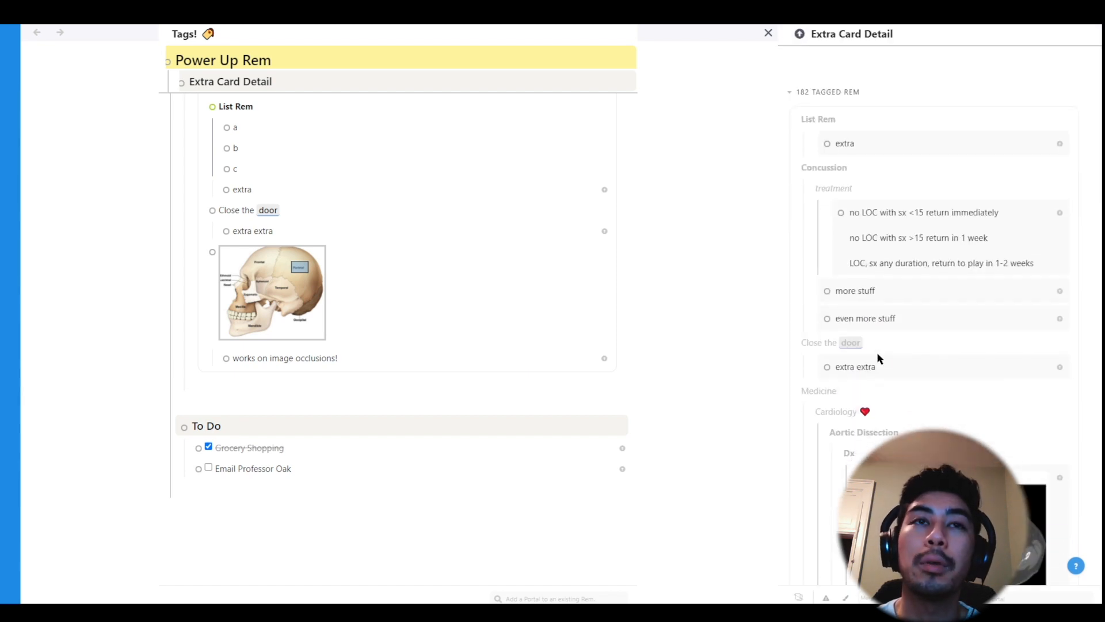
scroll("down", 3)
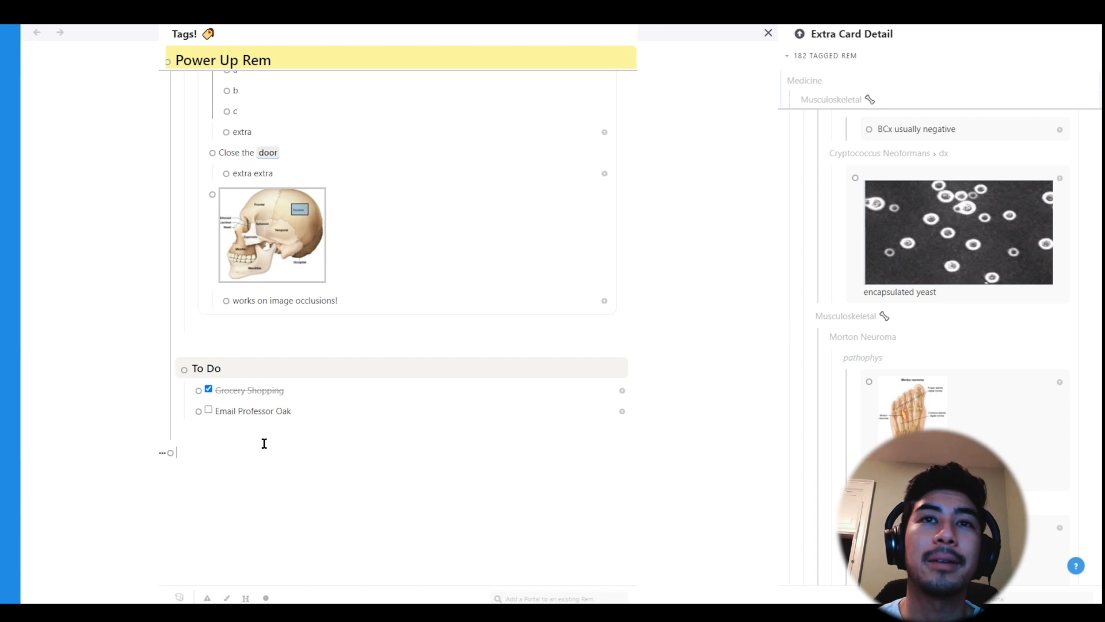
type("custom css")
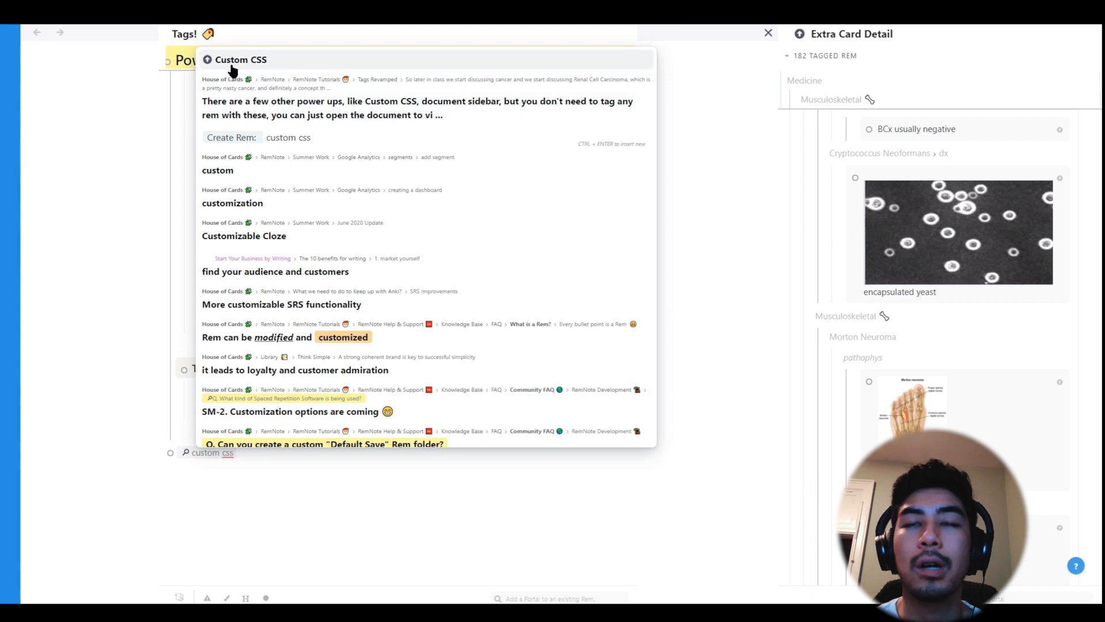
Type 'document side', then close the Extra Card Detail side pane
type("document side")
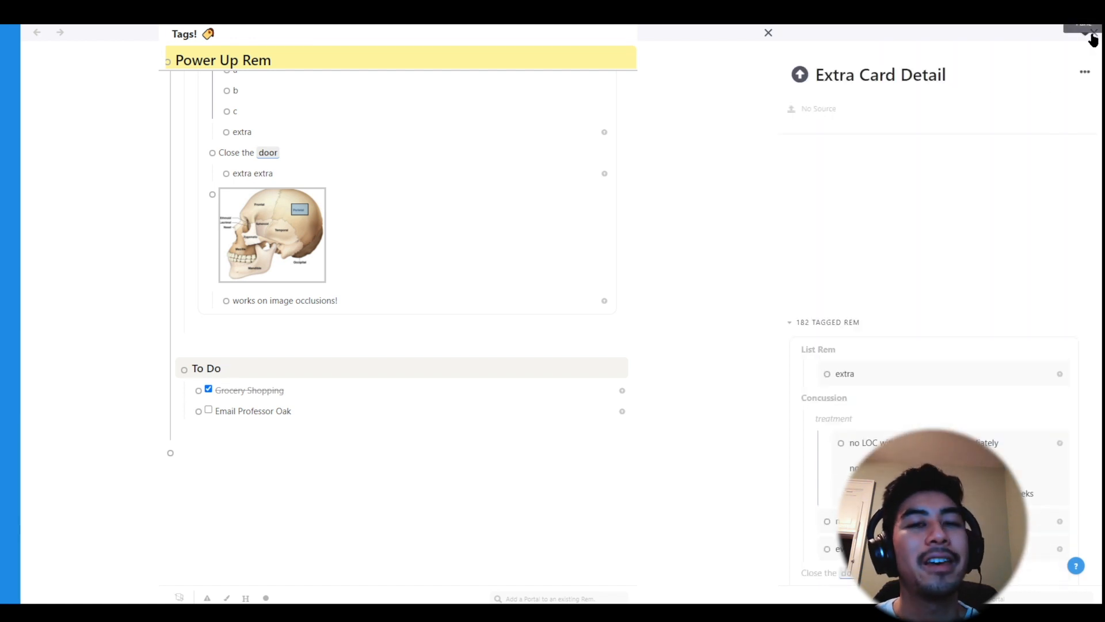
left_click(767, 32)
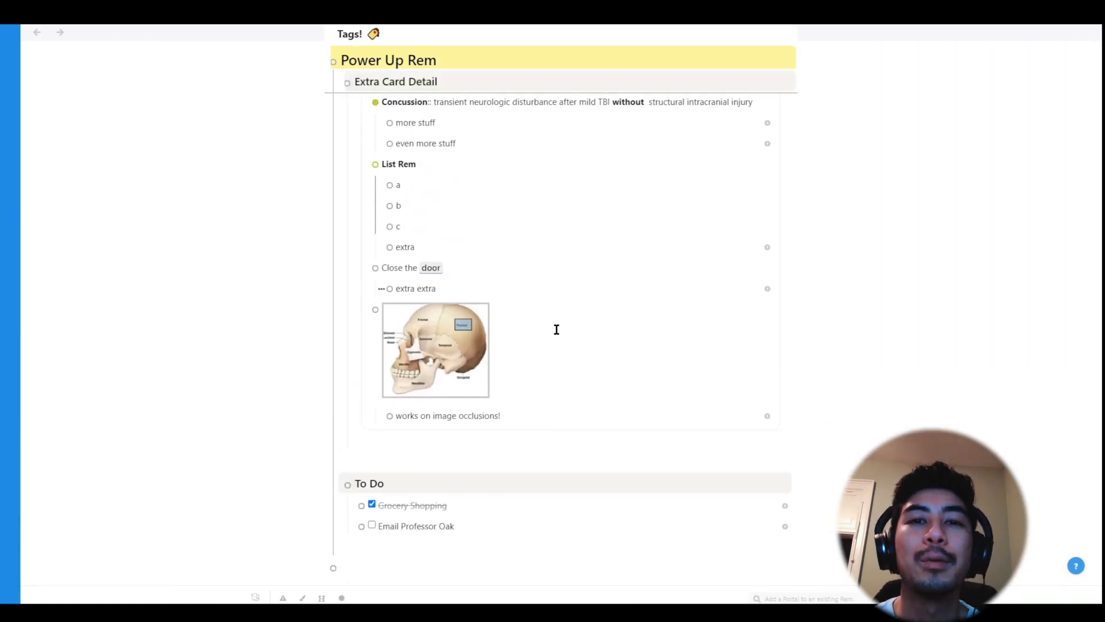